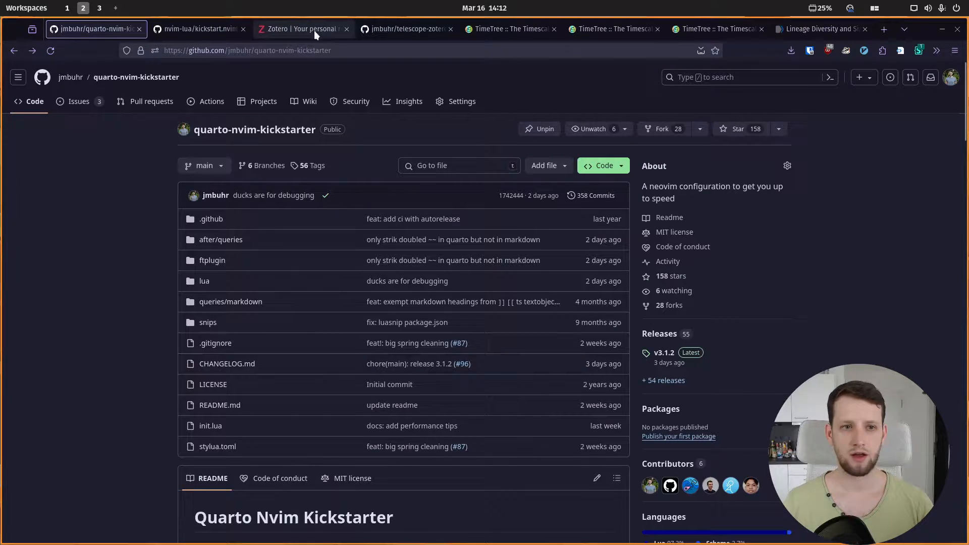
# Show TimeTree's otter versus sea otter divergence page and scroll to its seven-study estimates table
pyautogui.click(510, 28)
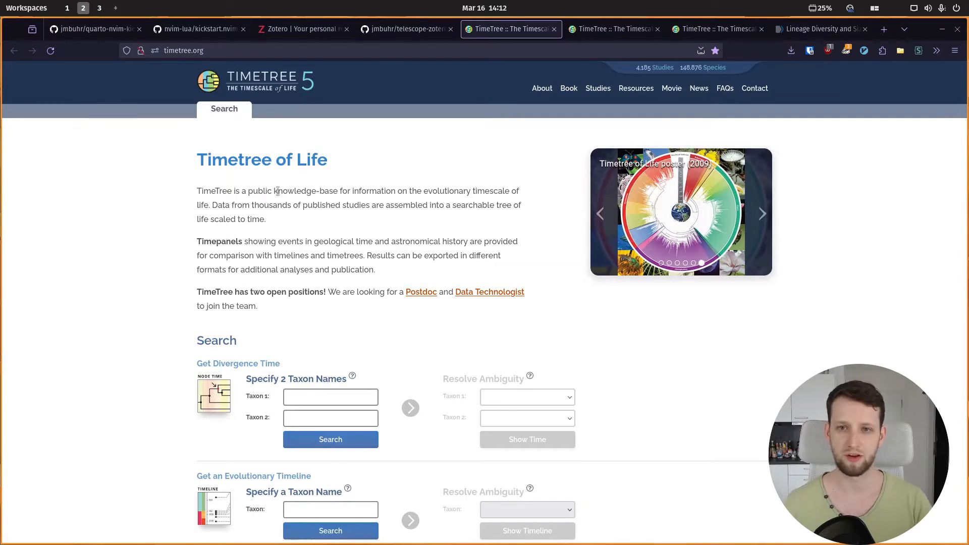
pyautogui.click(613, 29)
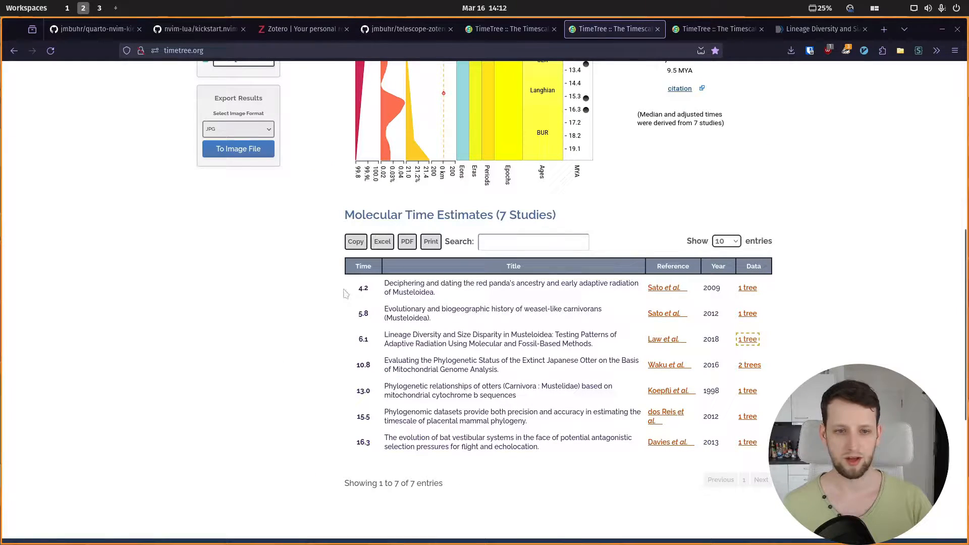
pyautogui.scroll(3)
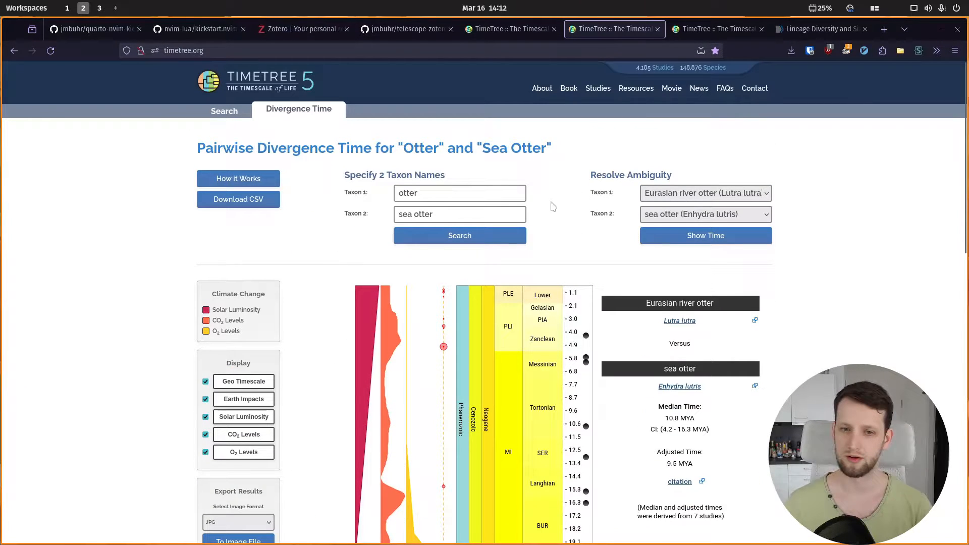
pyautogui.click(705, 193)
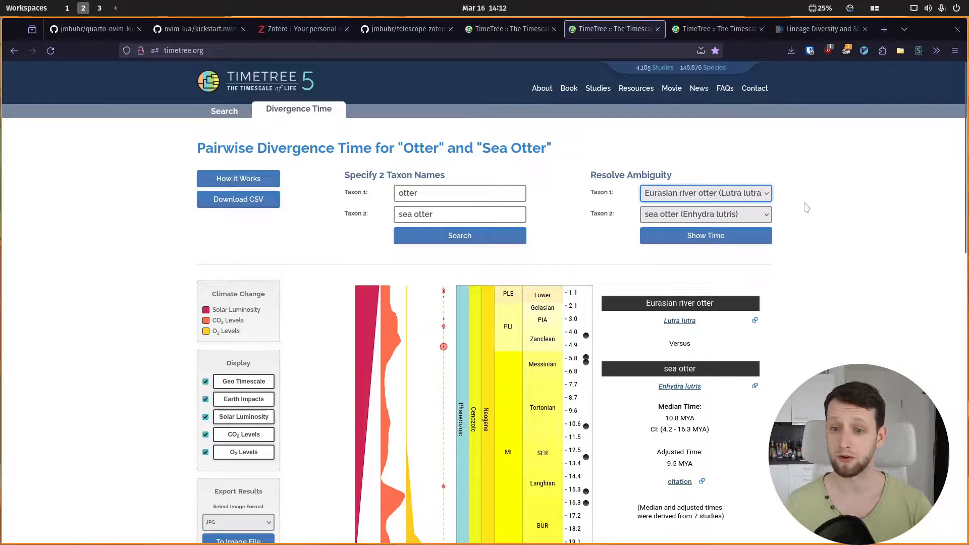
pyautogui.scroll(-3)
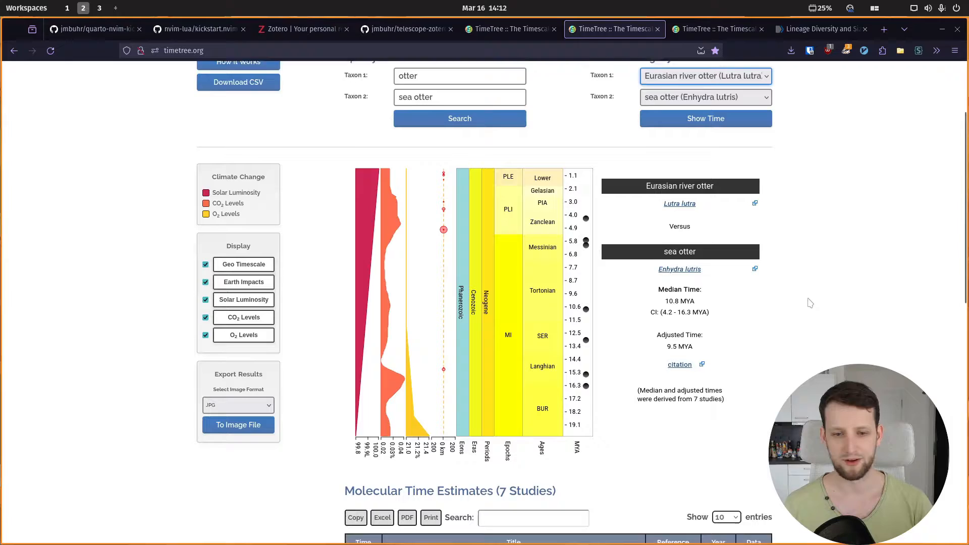
pyautogui.scroll(-3)
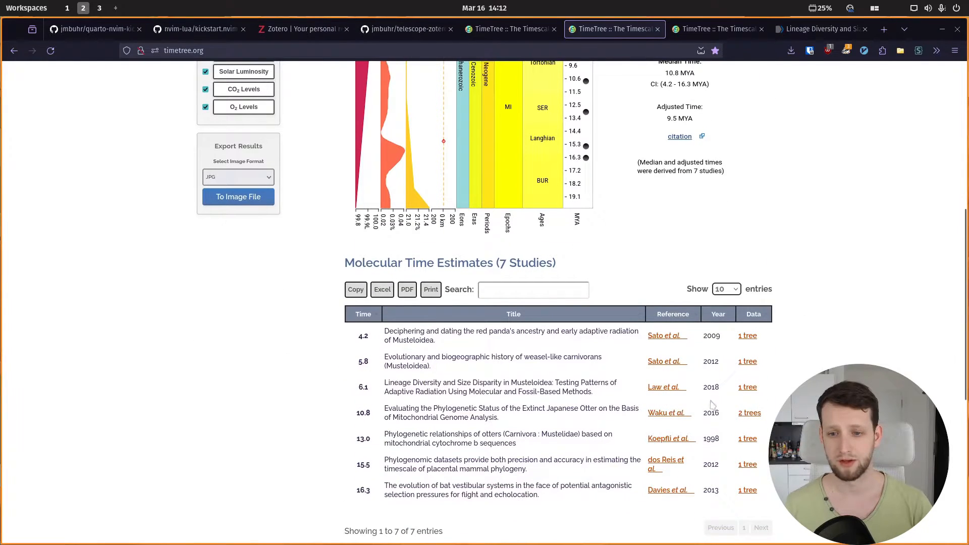
pyautogui.scroll(-3)
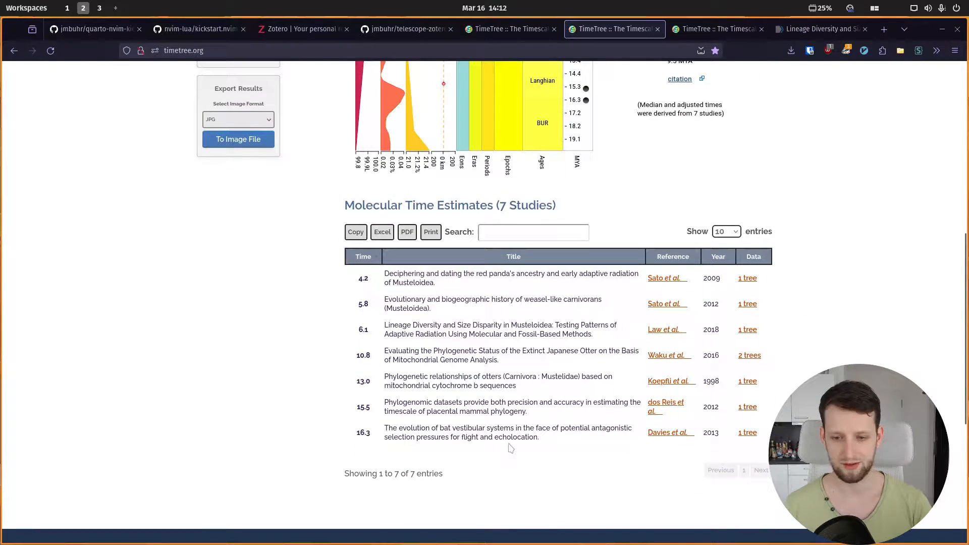
pyautogui.moveTo(506, 436)
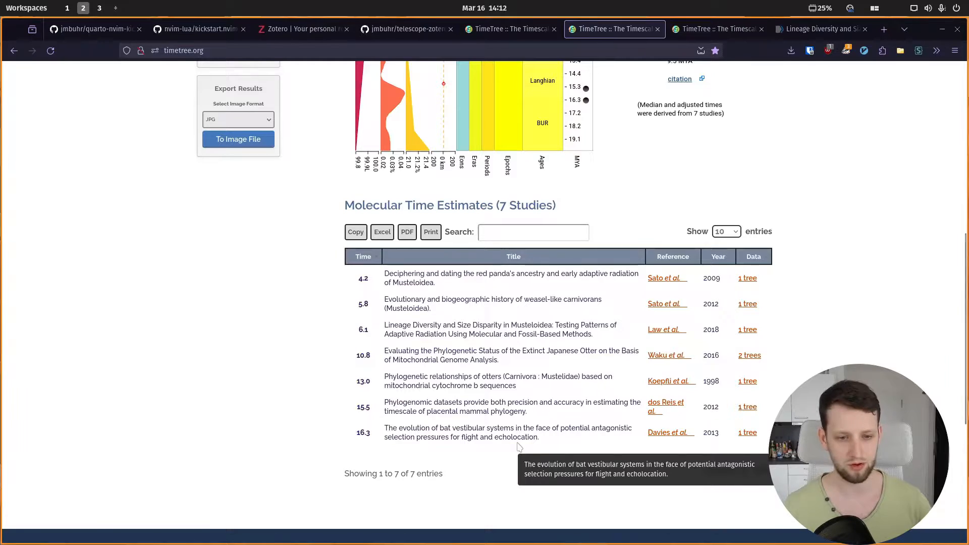
pyautogui.moveTo(534, 346)
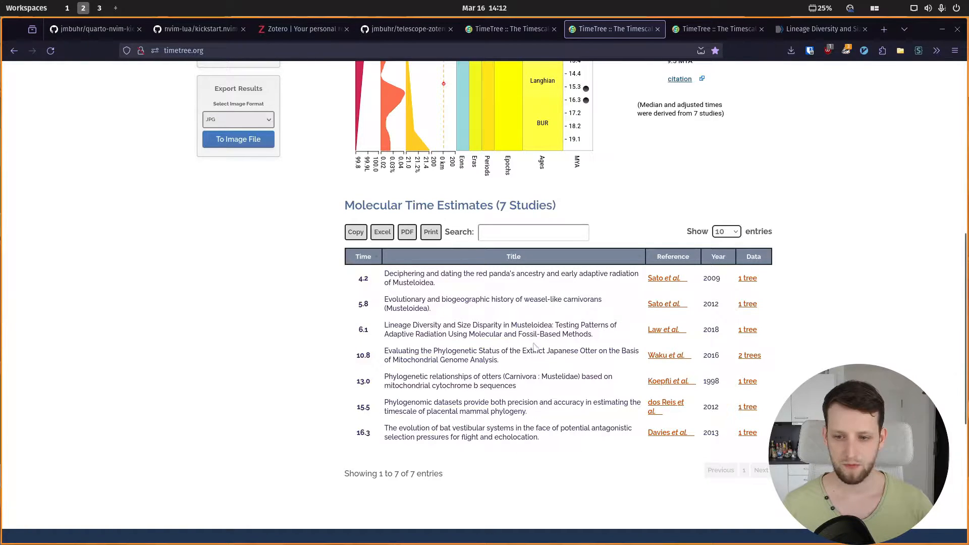
pyautogui.moveTo(463, 345)
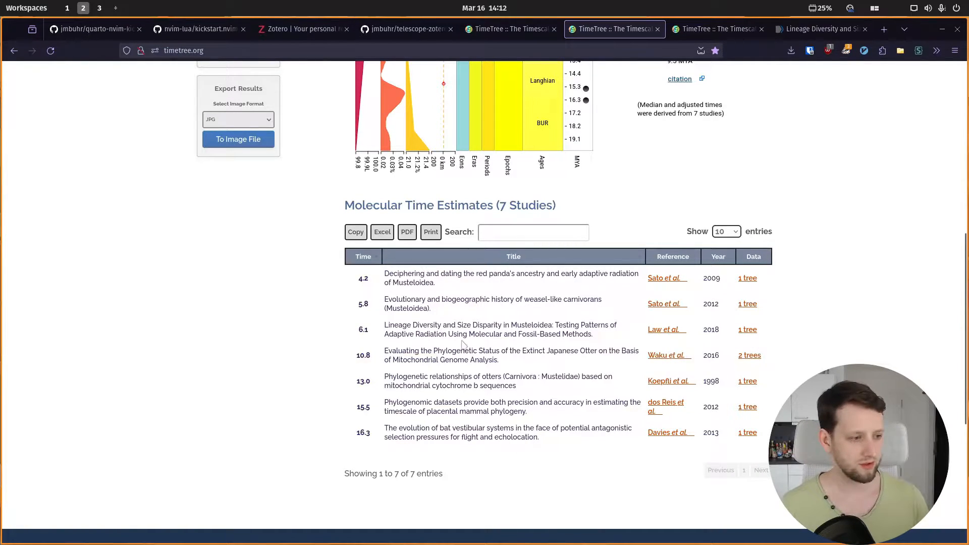
pyautogui.moveTo(628, 338)
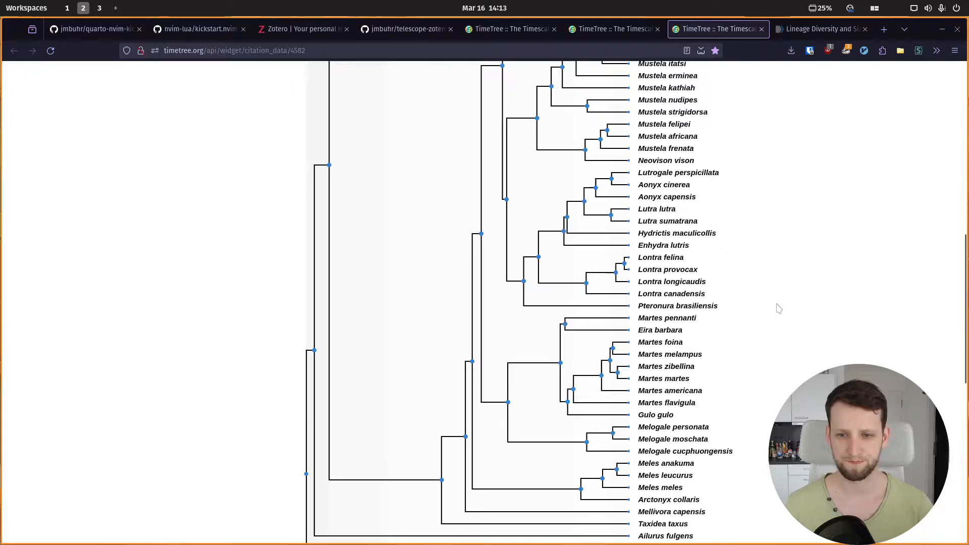
# Scroll through the Law et al. 2018 Musteloidea tree to Lutra lutra and Enhydra lutris
pyautogui.scroll(3)
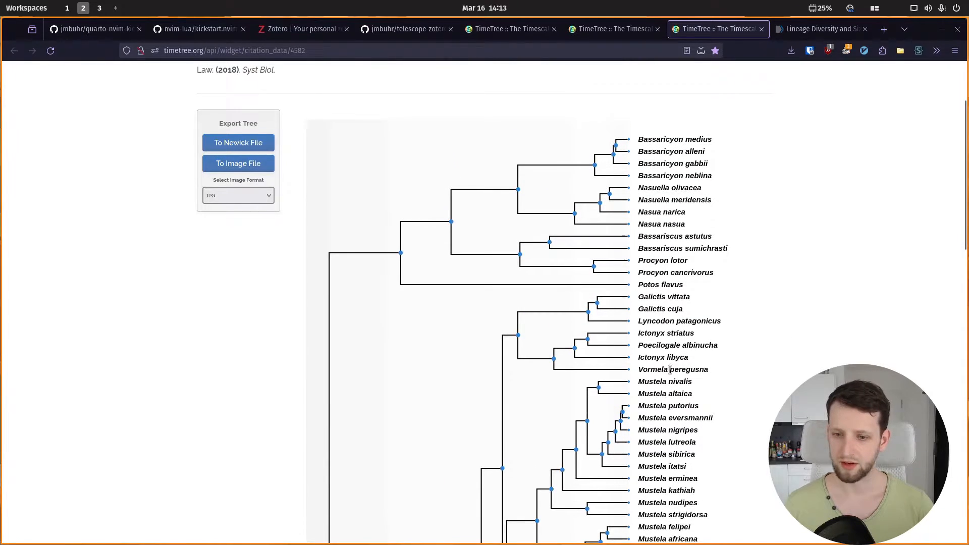
pyautogui.scroll(-3)
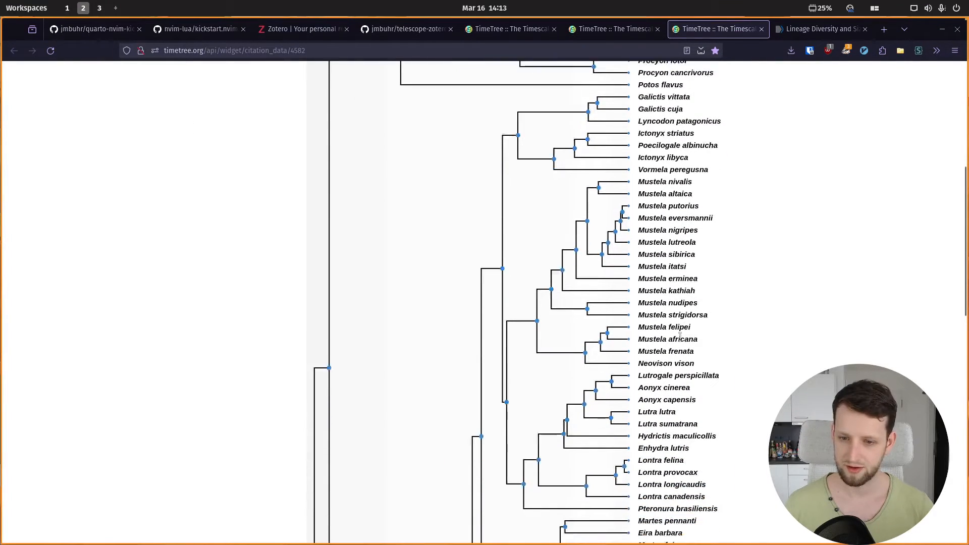
pyautogui.scroll(-3)
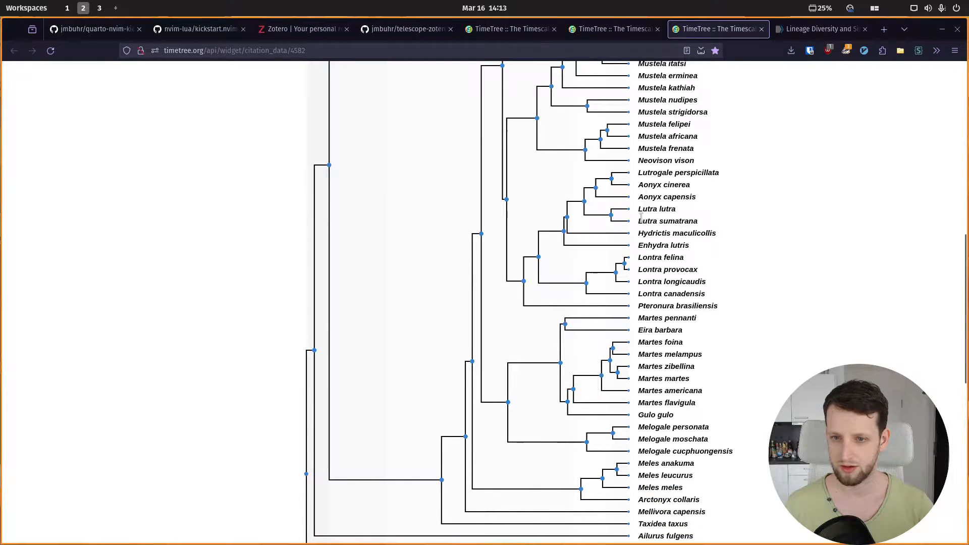
pyautogui.doubleClick(648, 209)
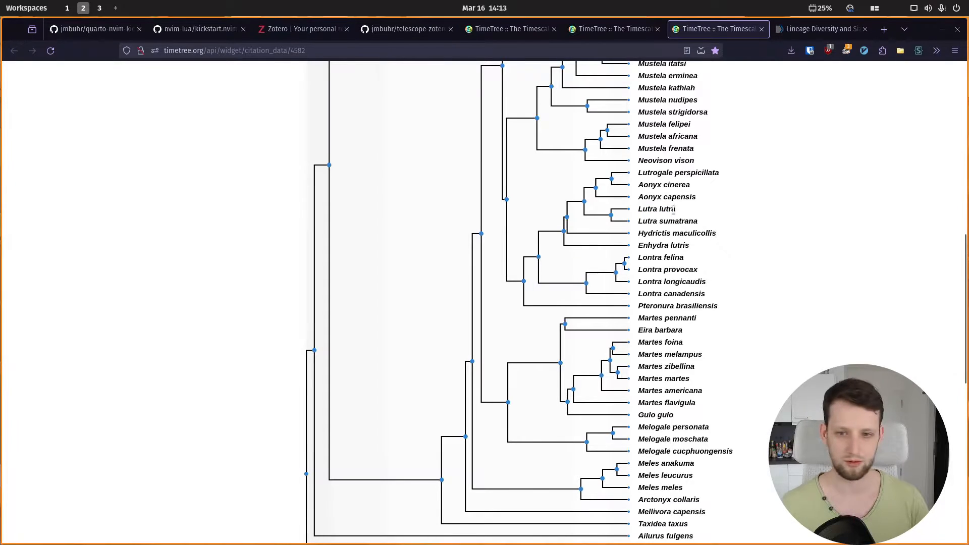
pyautogui.scroll(-3)
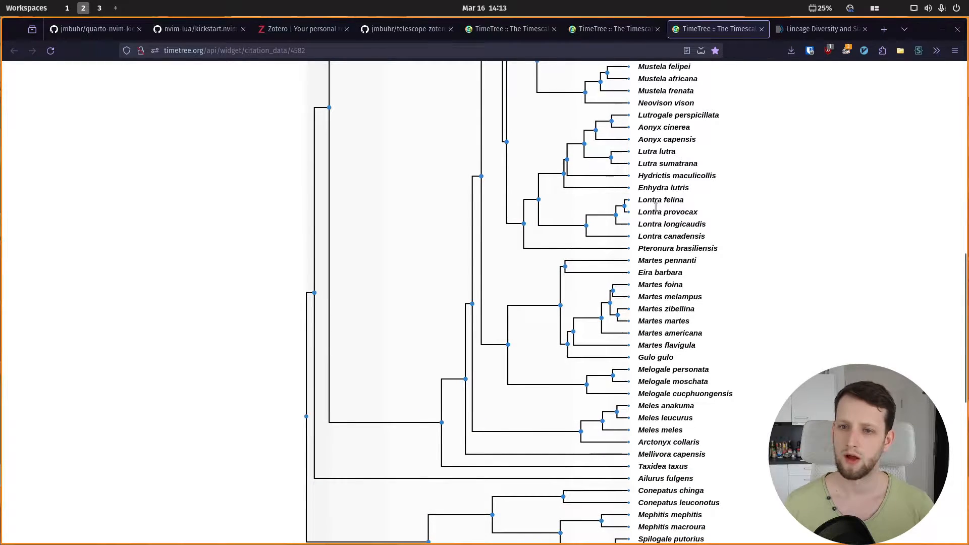
pyautogui.moveTo(692, 191)
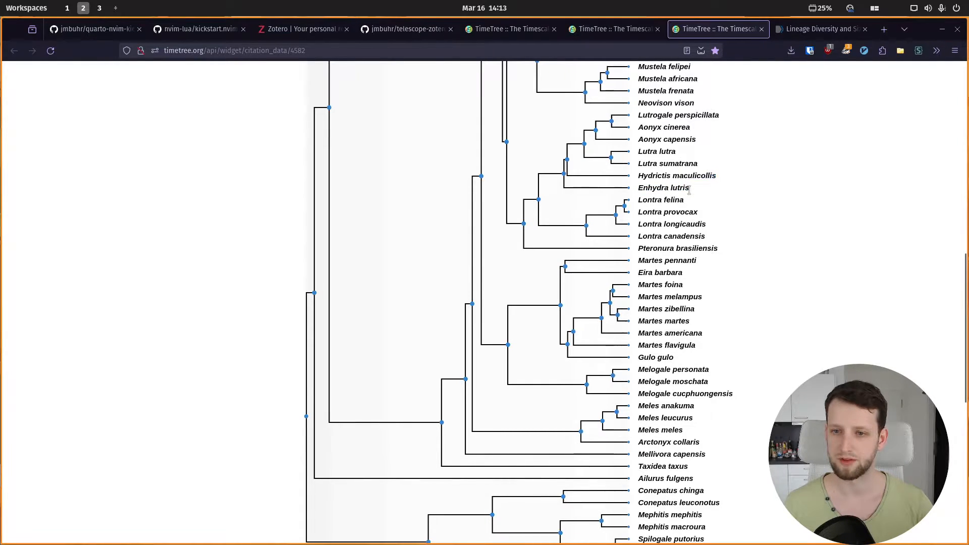
pyautogui.moveTo(580, 189)
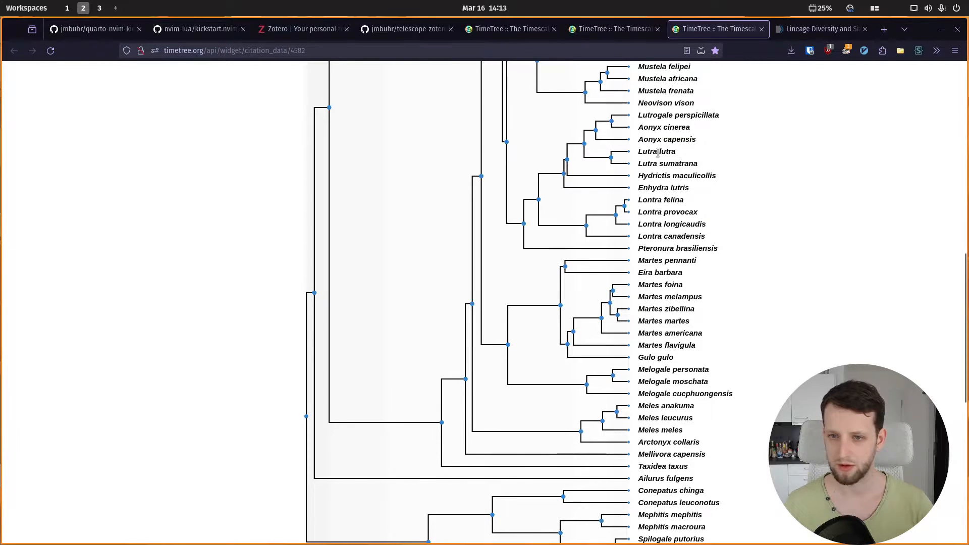
pyautogui.scroll(-3)
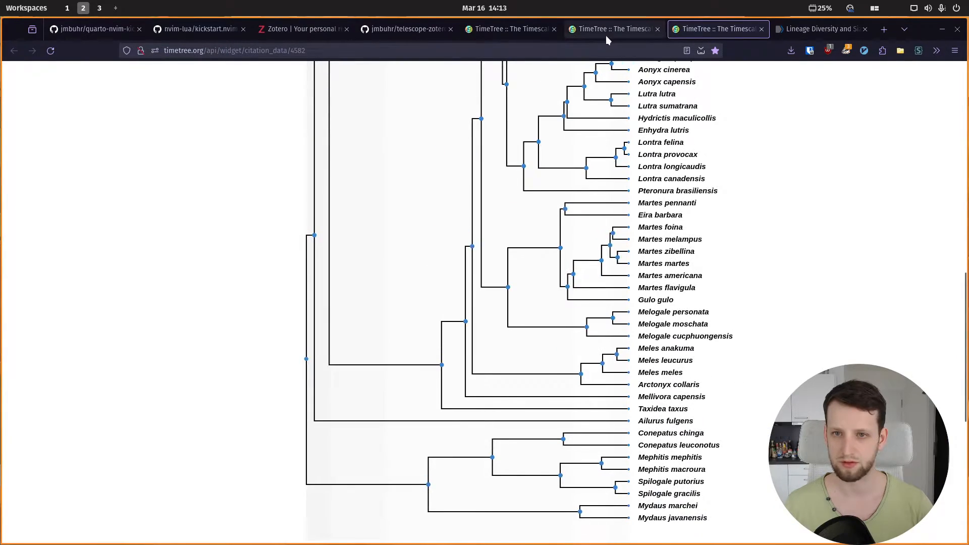
# Go back to the otter divergence results tab showing the Molecular Time Estimates table
pyautogui.click(611, 30)
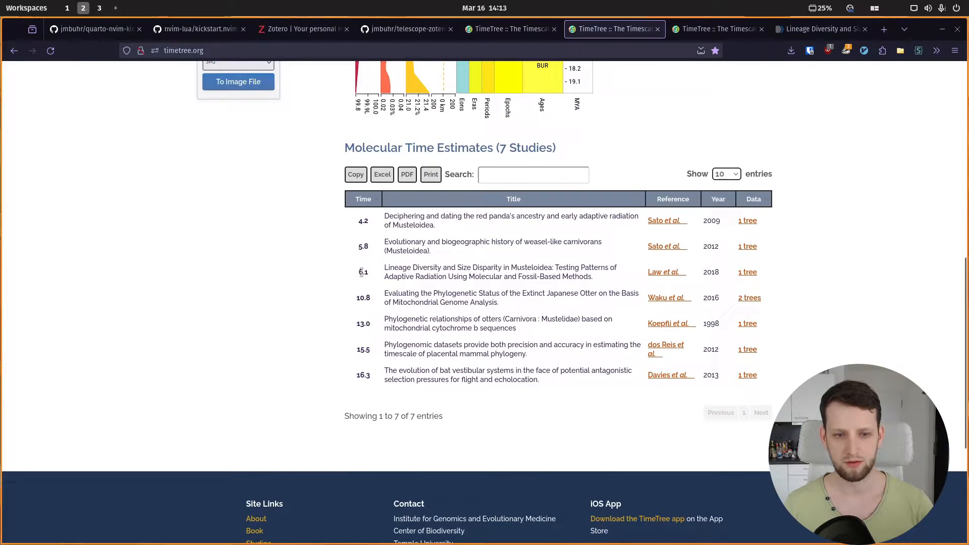
pyautogui.scroll(3)
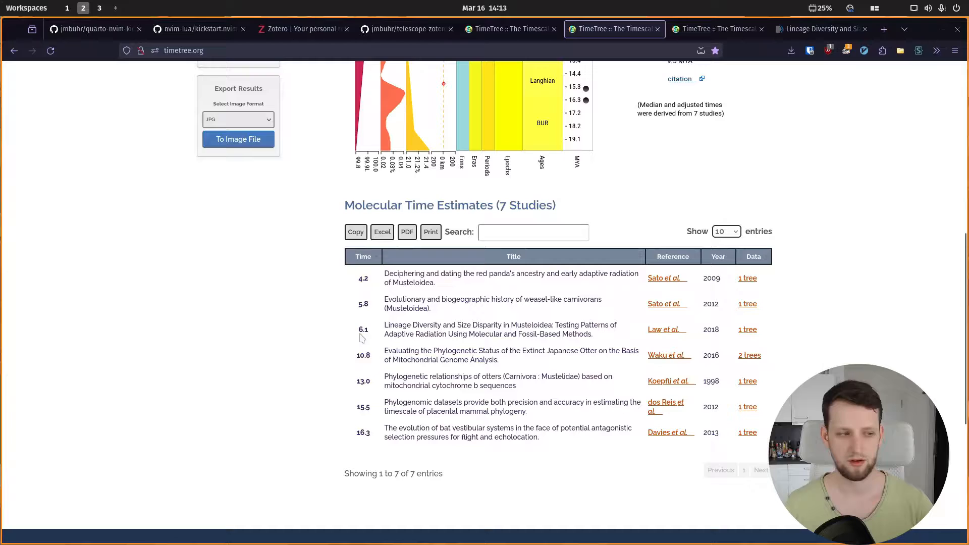
pyautogui.moveTo(699, 29)
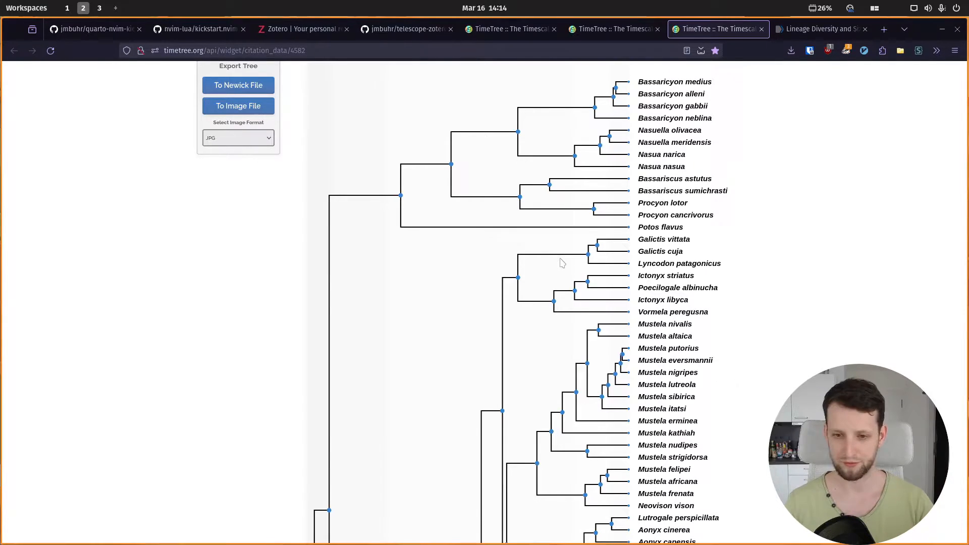
pyautogui.moveTo(551, 304)
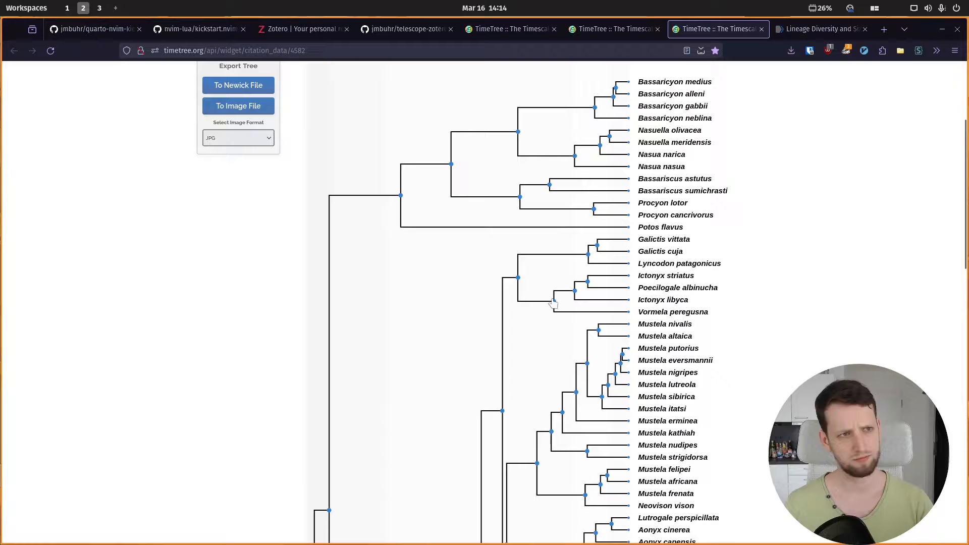
# Browse down the published Musteloidea tree, selecting and then deselecting Lontra canadensis
pyautogui.scroll(-3)
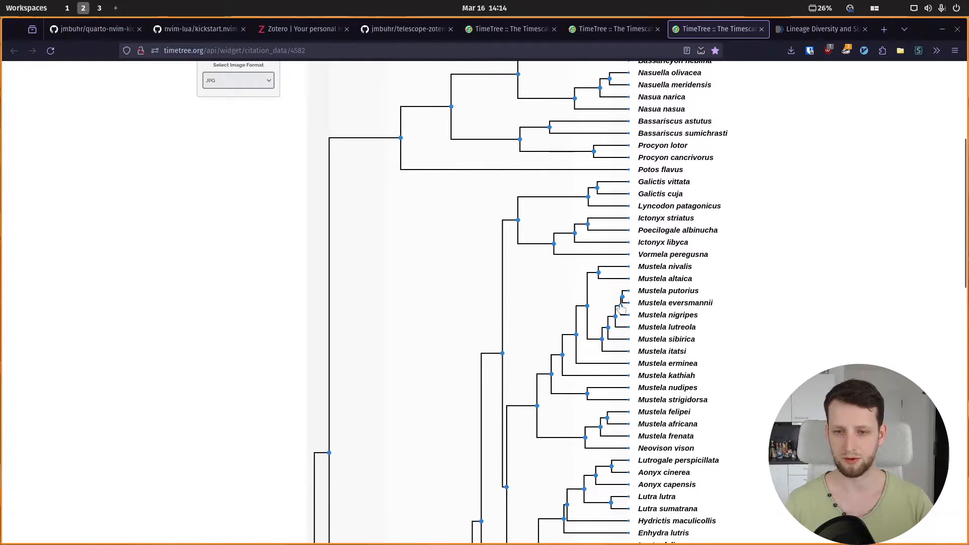
pyautogui.moveTo(615, 311)
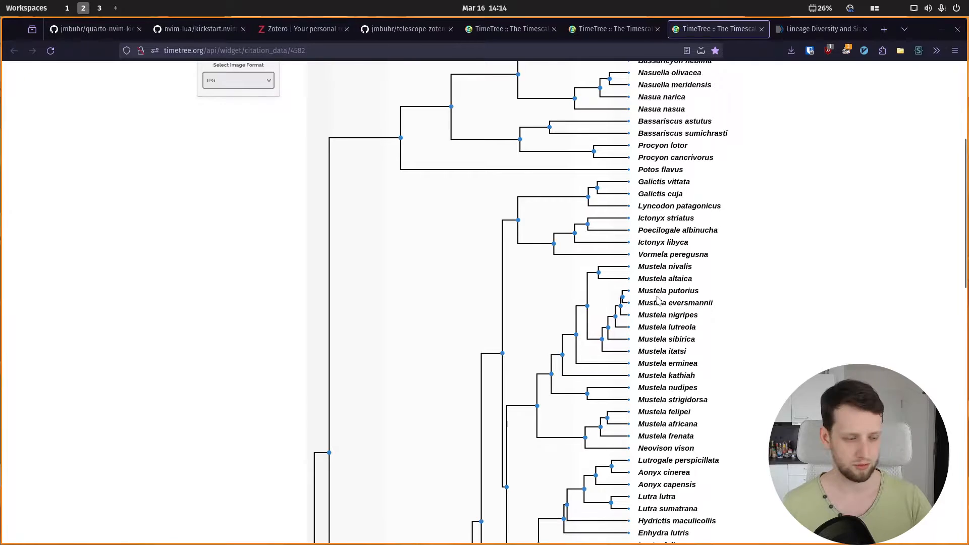
pyautogui.scroll(-3)
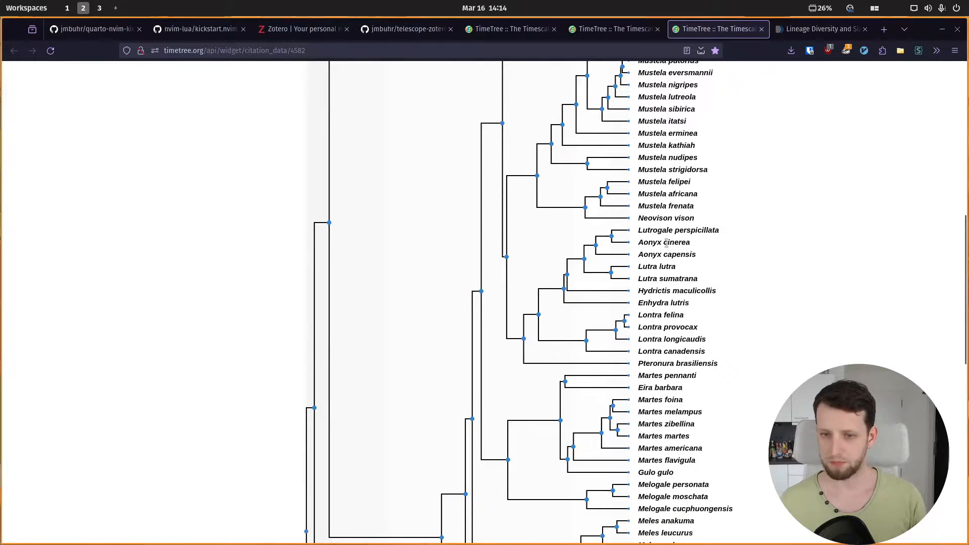
pyautogui.scroll(-3)
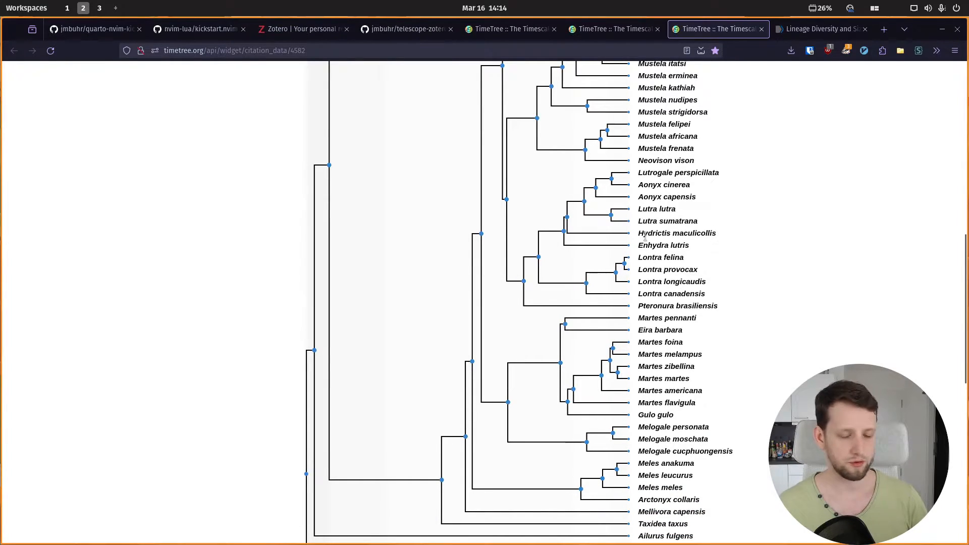
pyautogui.doubleClick(677, 233)
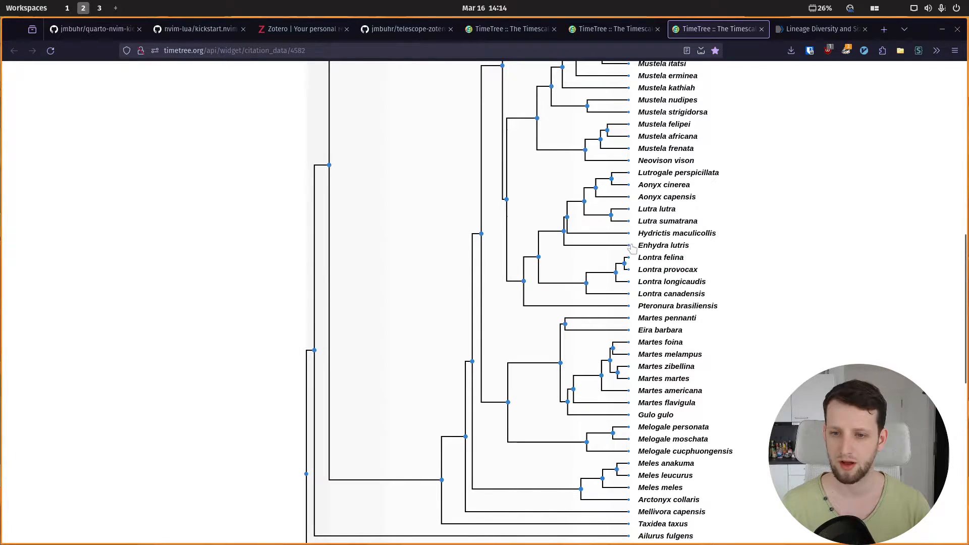
pyautogui.moveTo(550, 281)
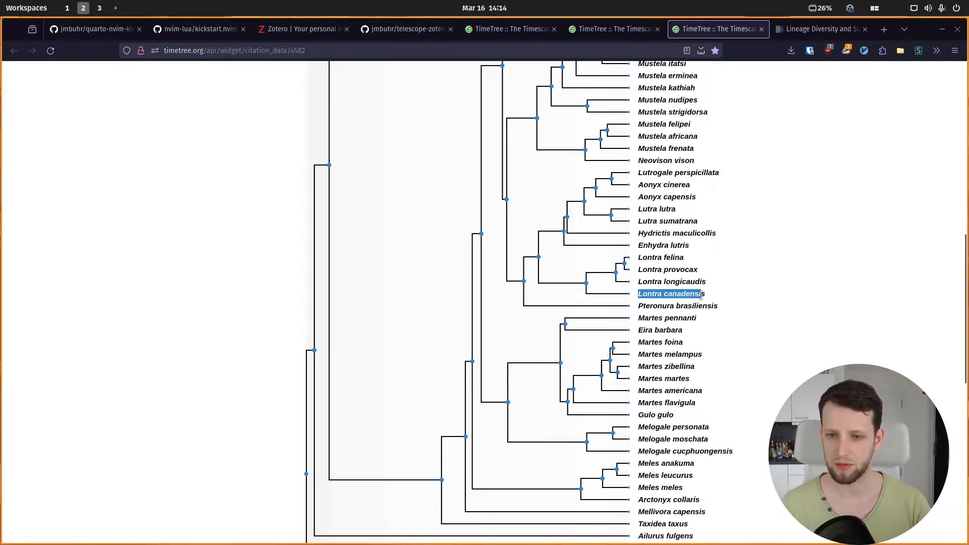
pyautogui.click(546, 275)
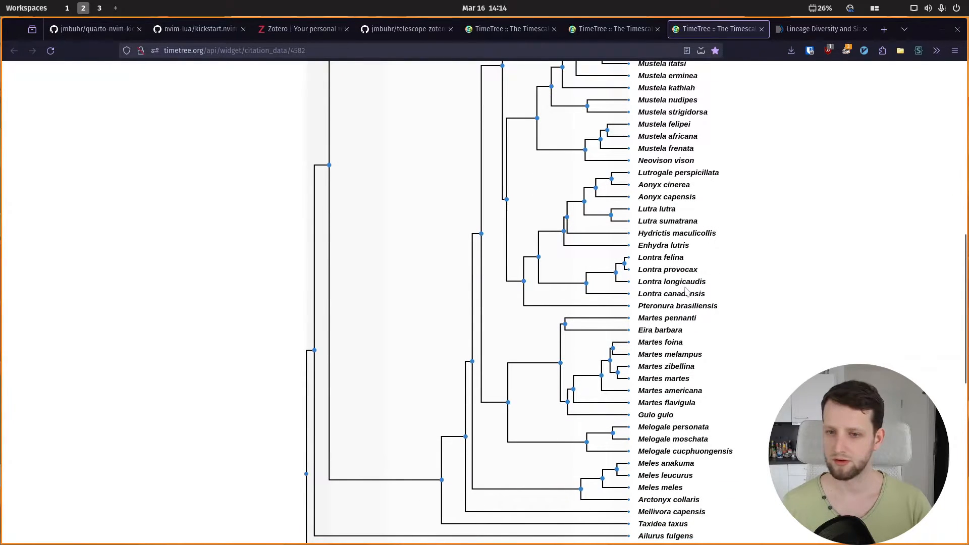
pyautogui.moveTo(718, 200)
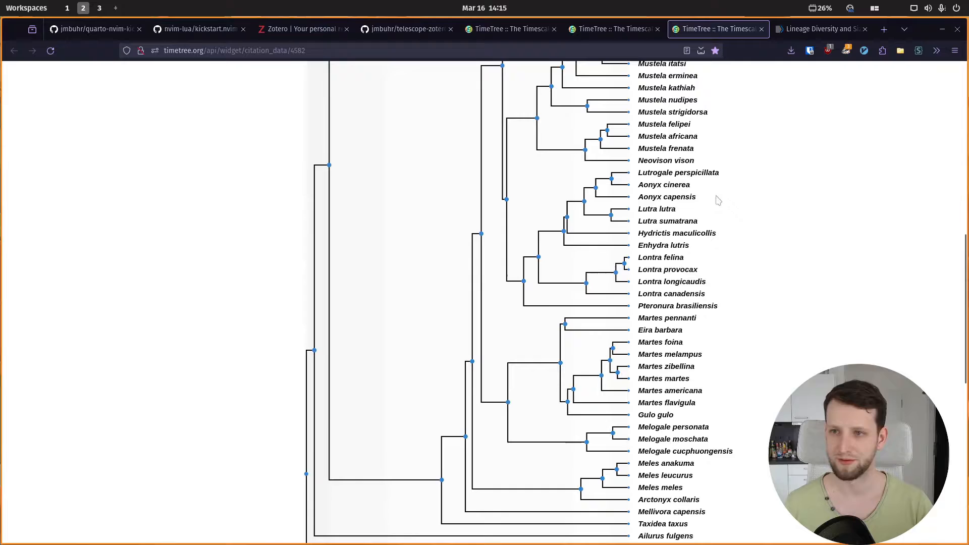
# Scroll the tree page back to the top and return to index.qmd in Neovim
pyautogui.scroll(3)
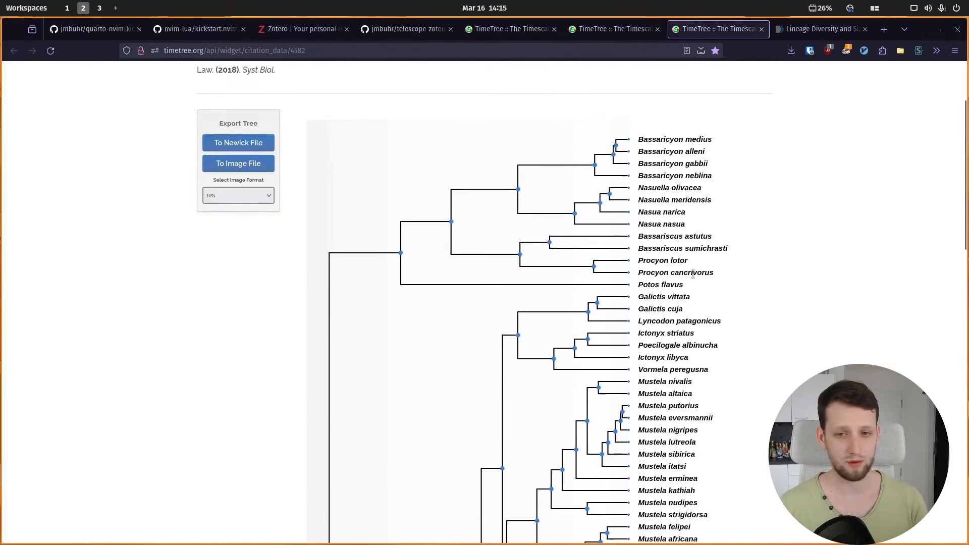
pyautogui.scroll(3)
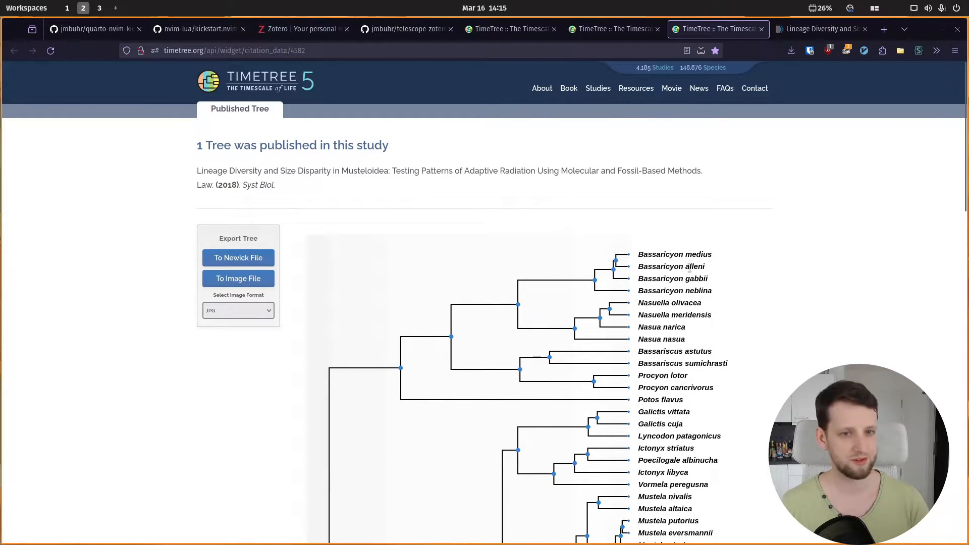
pyautogui.click(66, 7)
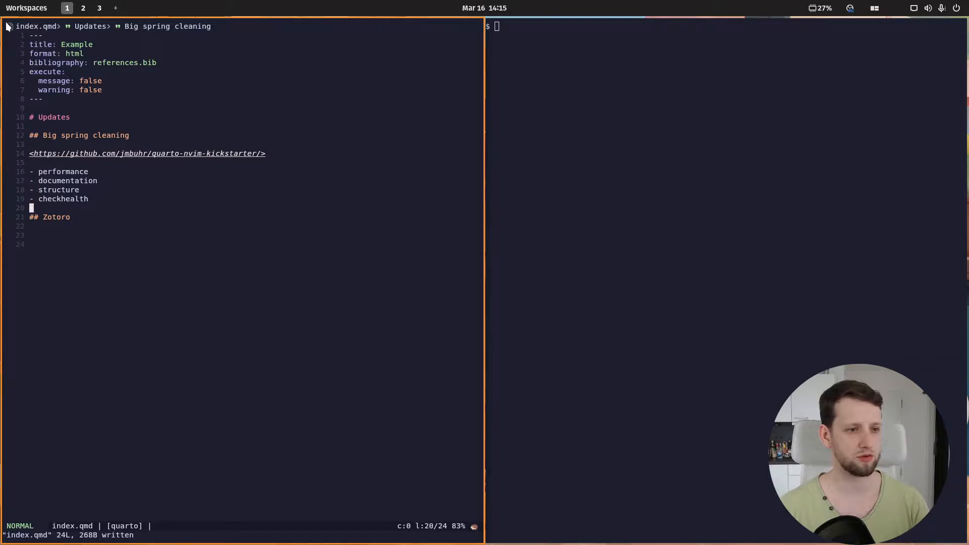
pyautogui.press('j')
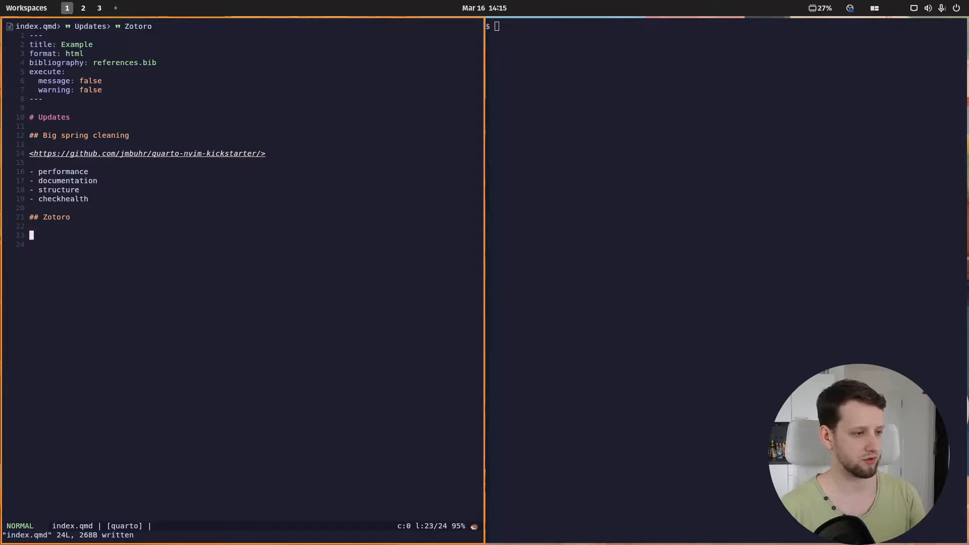
pyautogui.moveTo(173, 215)
pyautogui.write('@quarto')
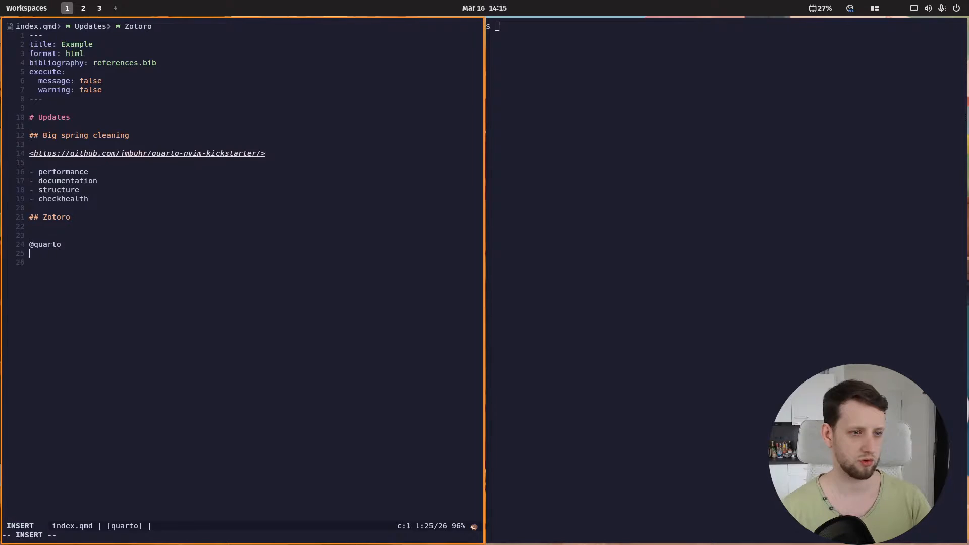
pyautogui.press('Escape')
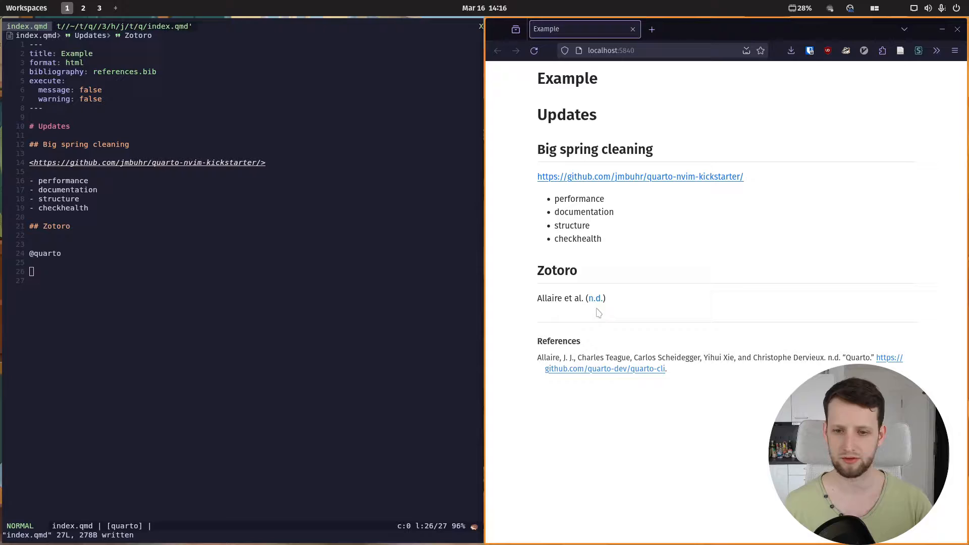
pyautogui.moveTo(595, 298)
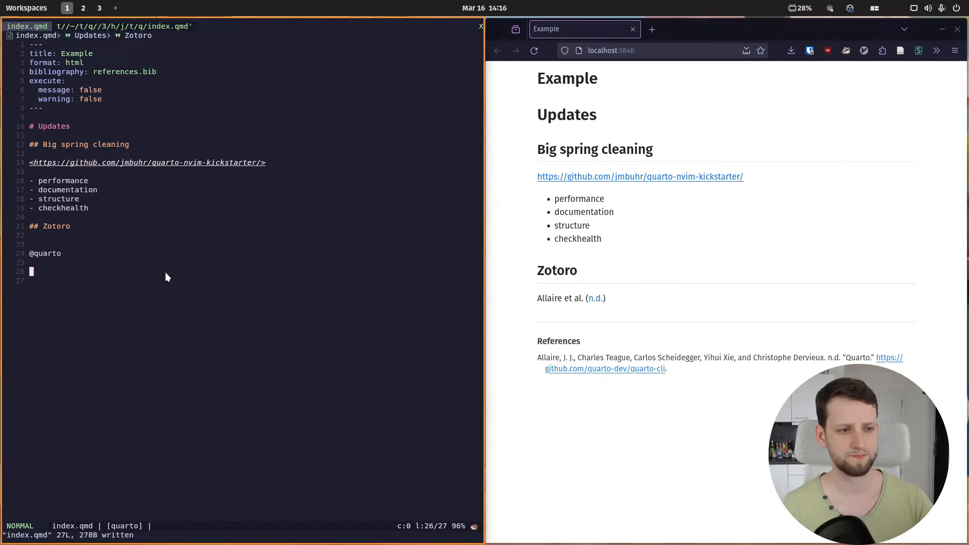
# Try the @ citation suggestions twice, dismiss them unchanged, and return to TimeTree
pyautogui.write('@')
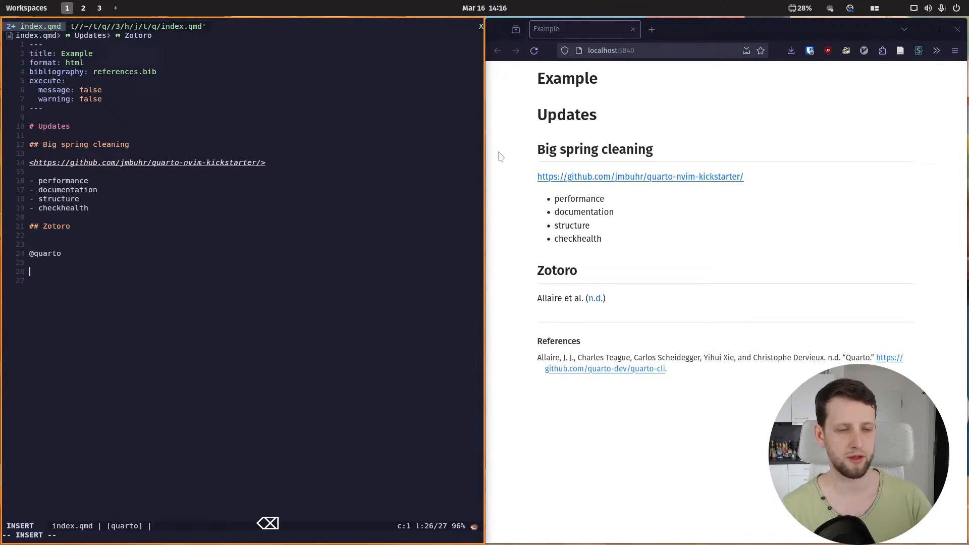
pyautogui.press('Escape')
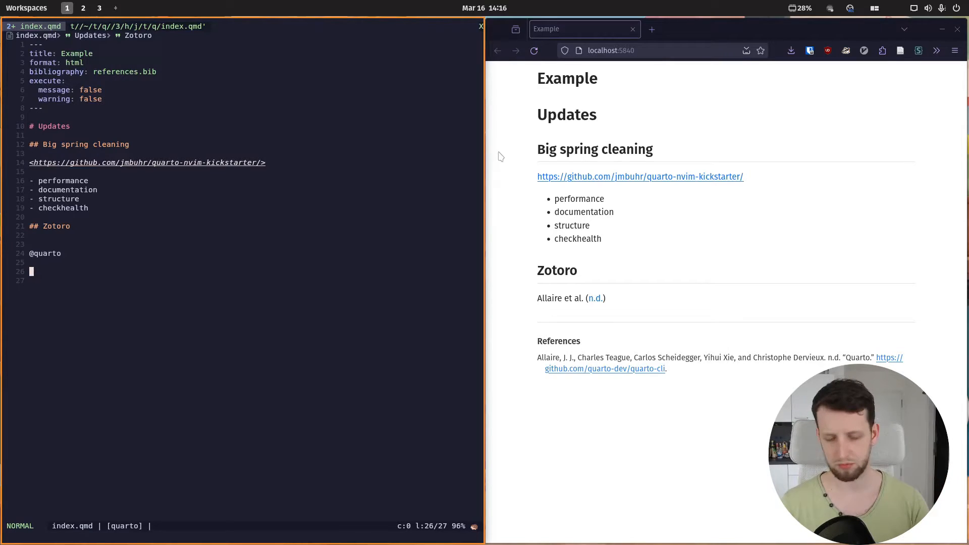
pyautogui.write('@')
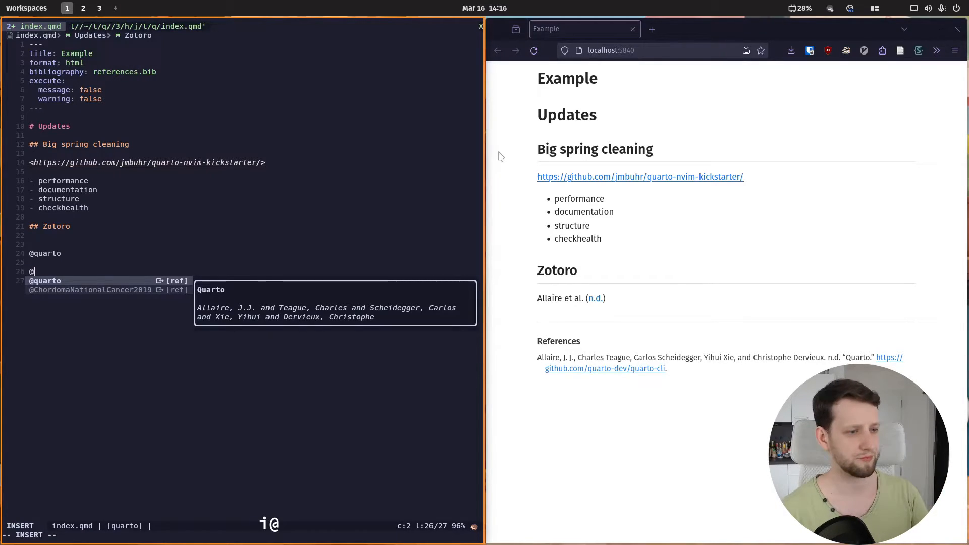
pyautogui.press('Escape')
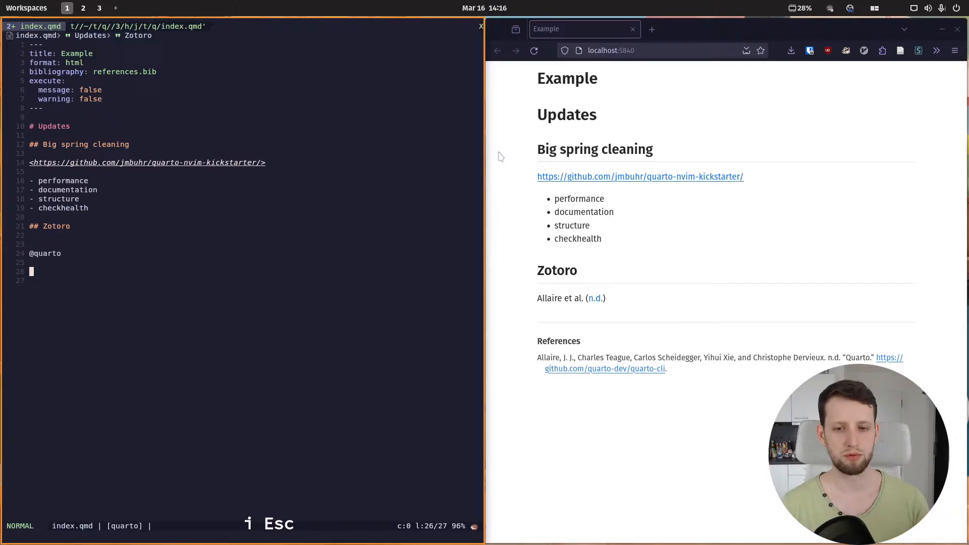
pyautogui.click(82, 8)
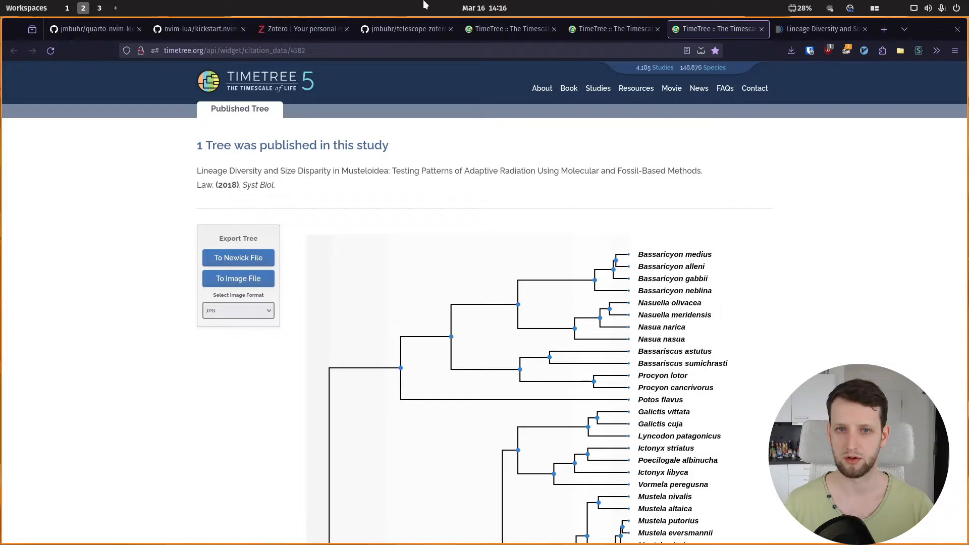
# View the Law et al. Musteloidea article on PubMed, then the Zotero homepage
pyautogui.click(819, 29)
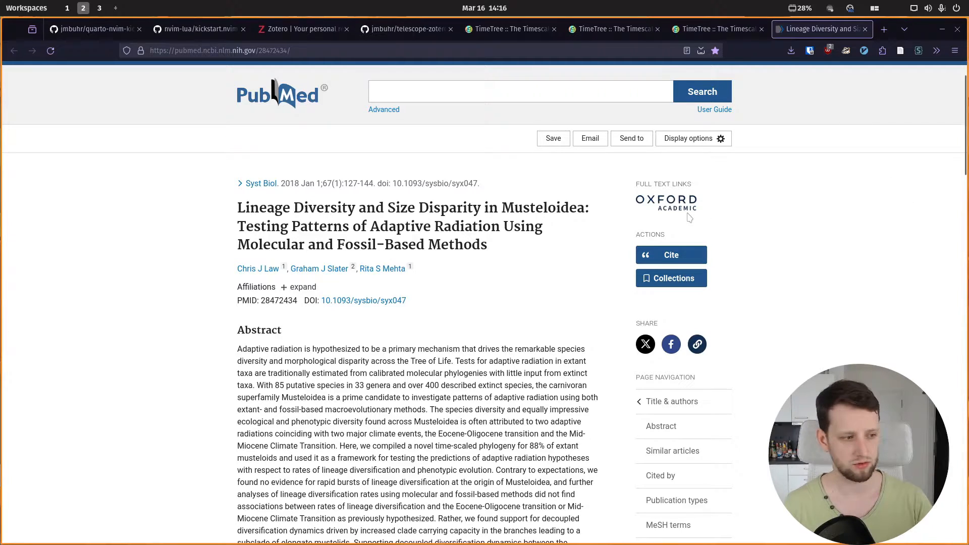
pyautogui.moveTo(340, 159)
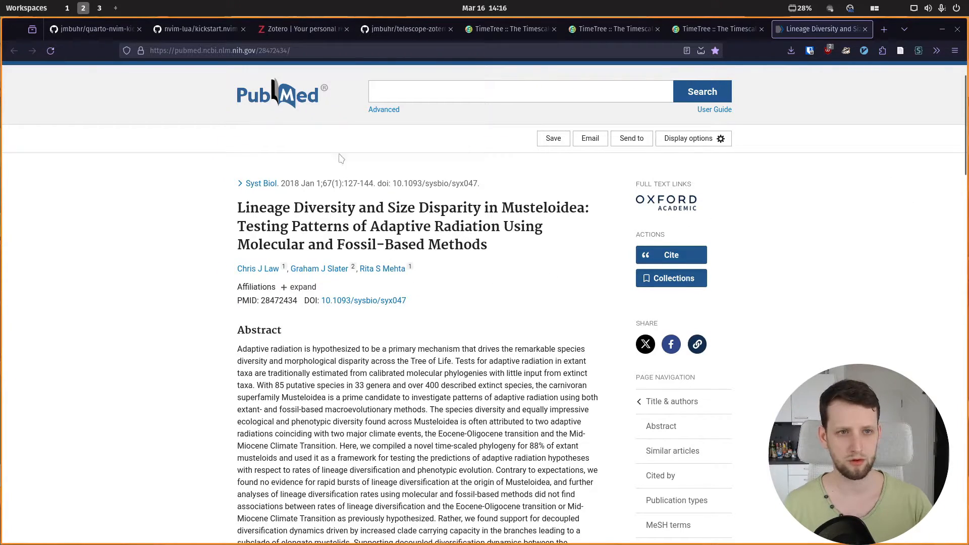
pyautogui.click(302, 29)
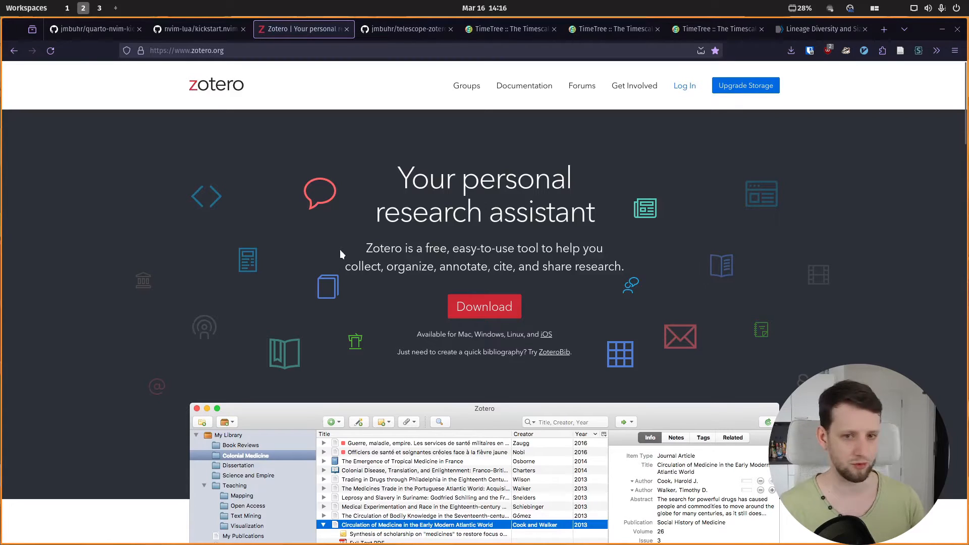
# Visit Zotero's Downloads page for Zotero 6 and the Connector, then return to PubMed
pyautogui.click(484, 306)
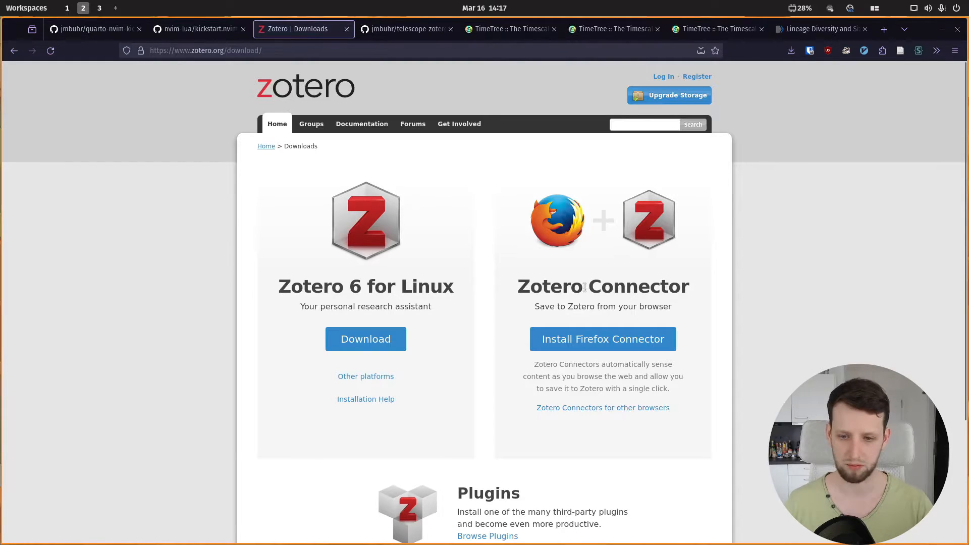
pyautogui.click(821, 28)
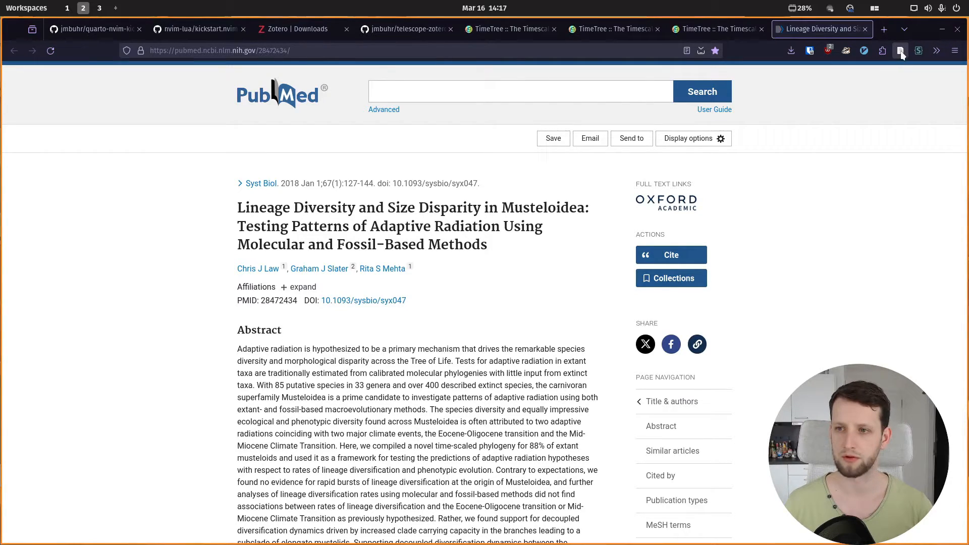
# Save the Musteloidea article to the 'quarto' collection via Zotero Connector, then open Zotero
pyautogui.click(900, 51)
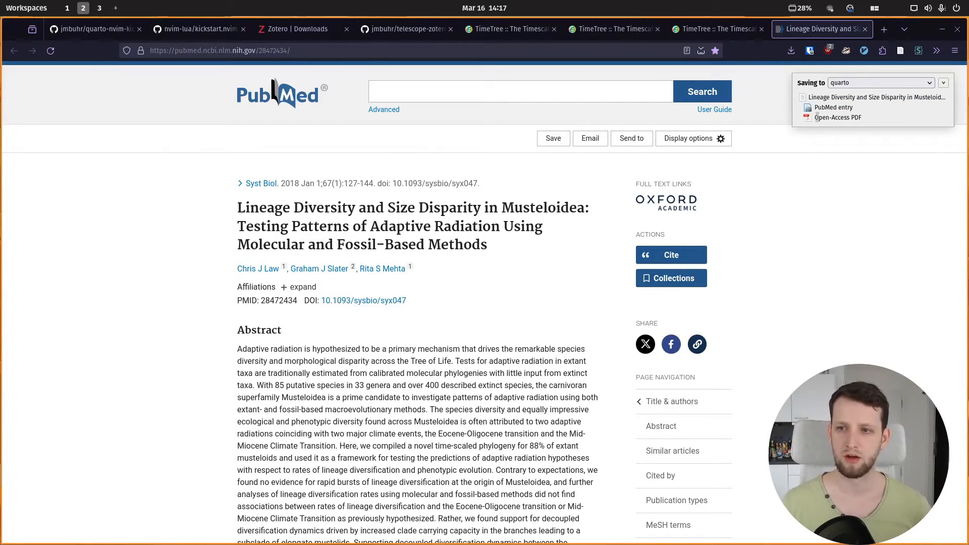
pyautogui.moveTo(866, 130)
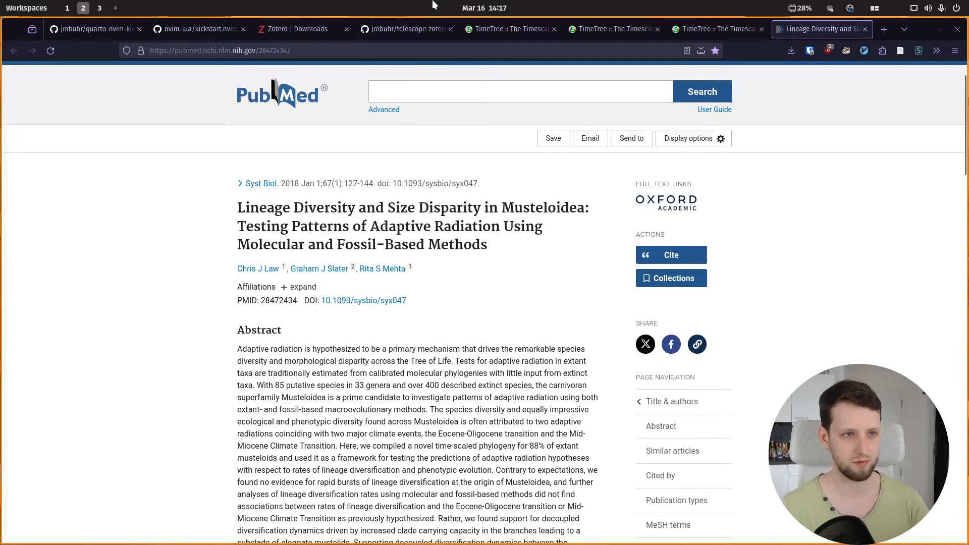
pyautogui.click(99, 7)
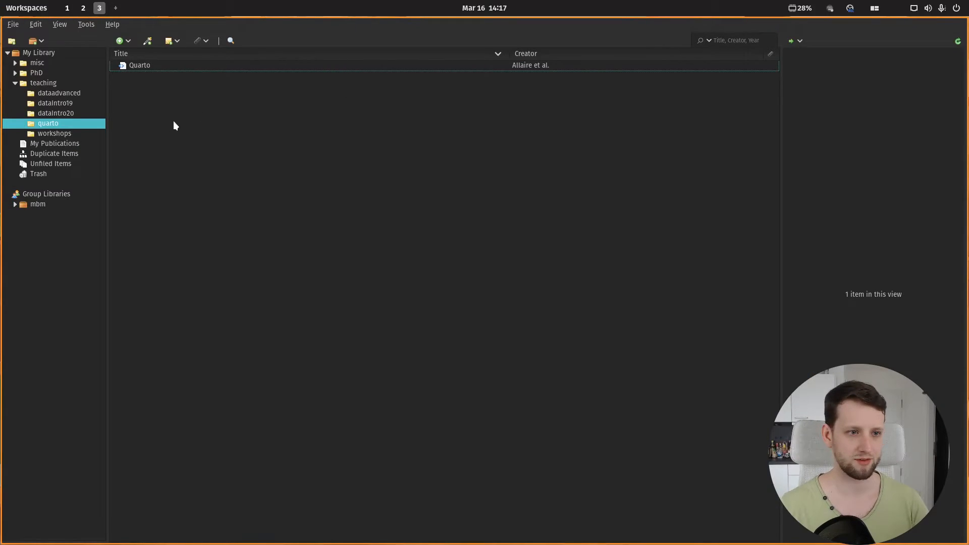
pyautogui.moveTo(188, 134)
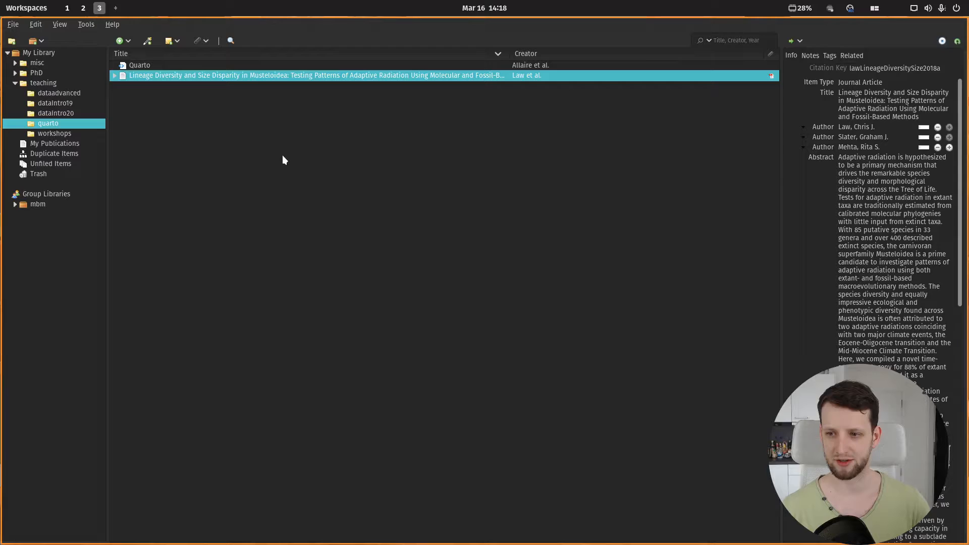
pyautogui.moveTo(257, 145)
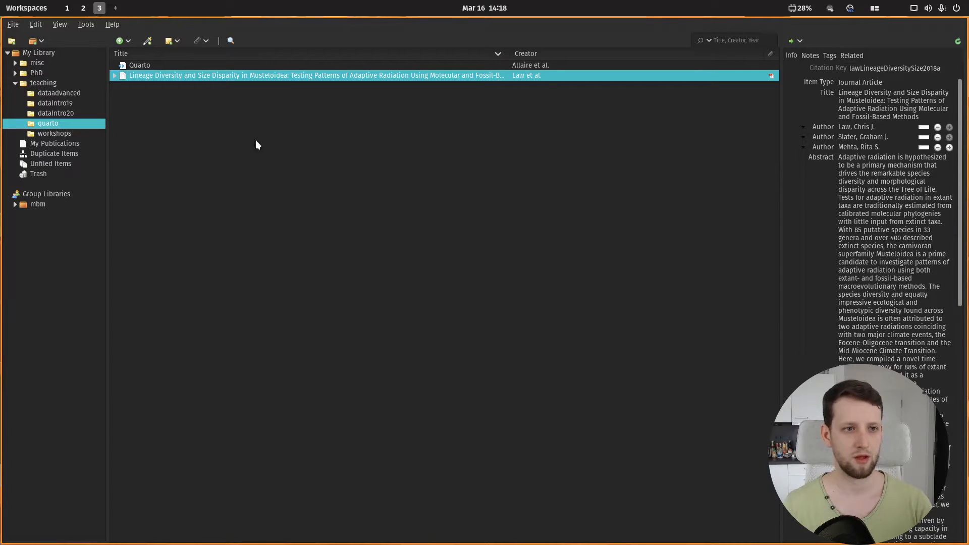
pyautogui.moveTo(198, 135)
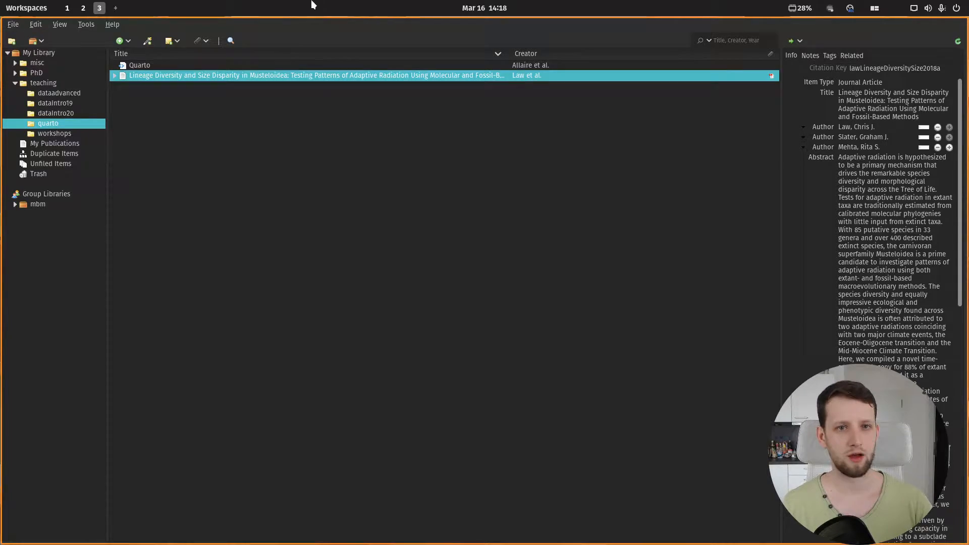
# After checking the new item's citation key in Zotero, return to Firefox
pyautogui.click(82, 8)
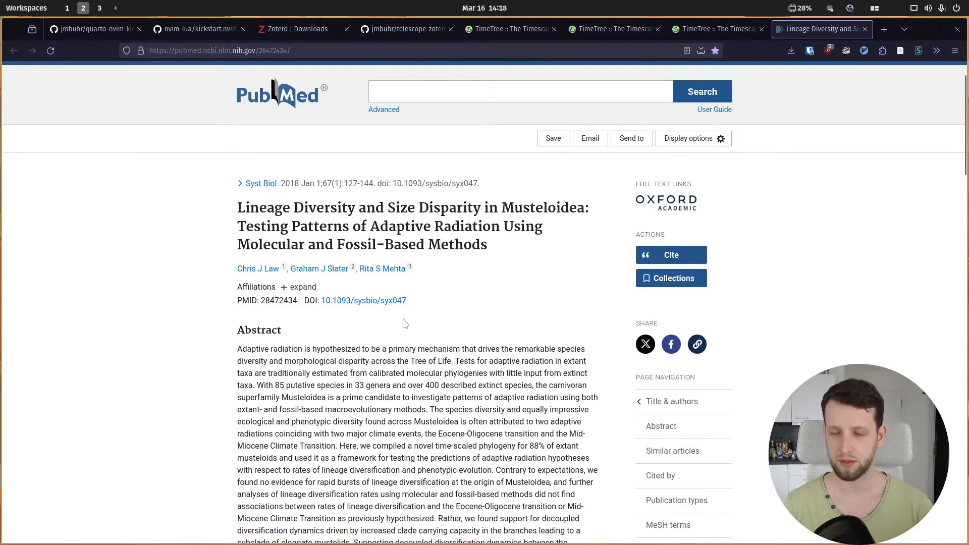
# Search 'zotero bet' in a new Firefox tab, then return to the PubMed article tab
pyautogui.press('ctrl+t')
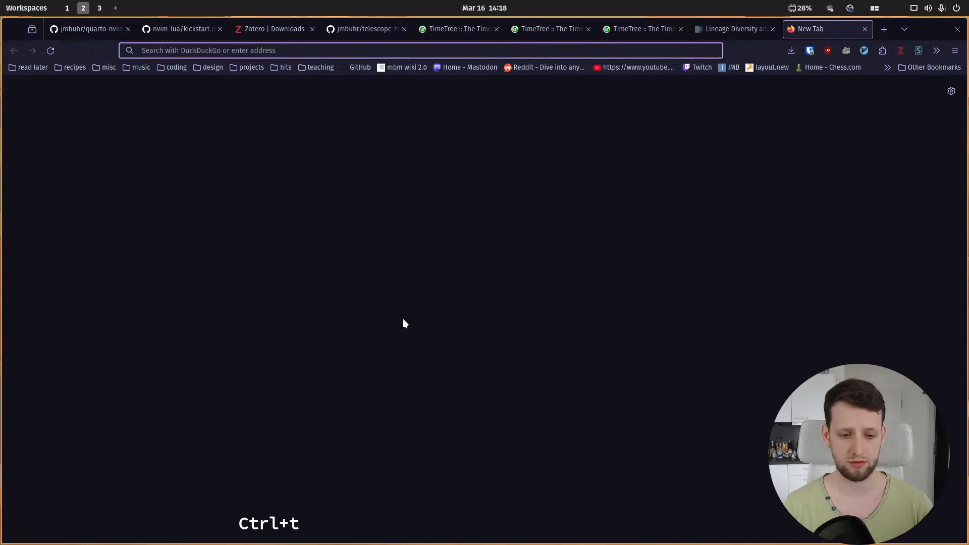
pyautogui.write('zotero bet')
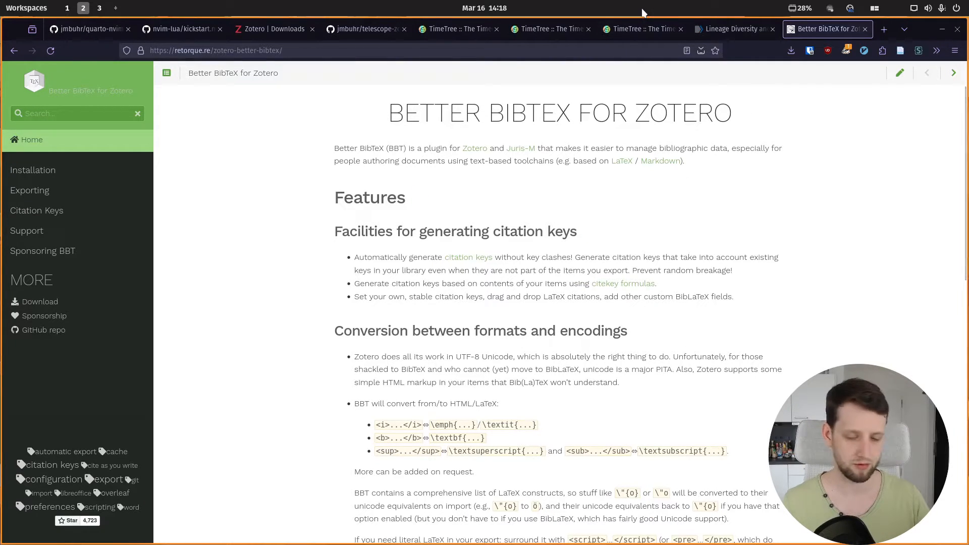
pyautogui.moveTo(733, 28)
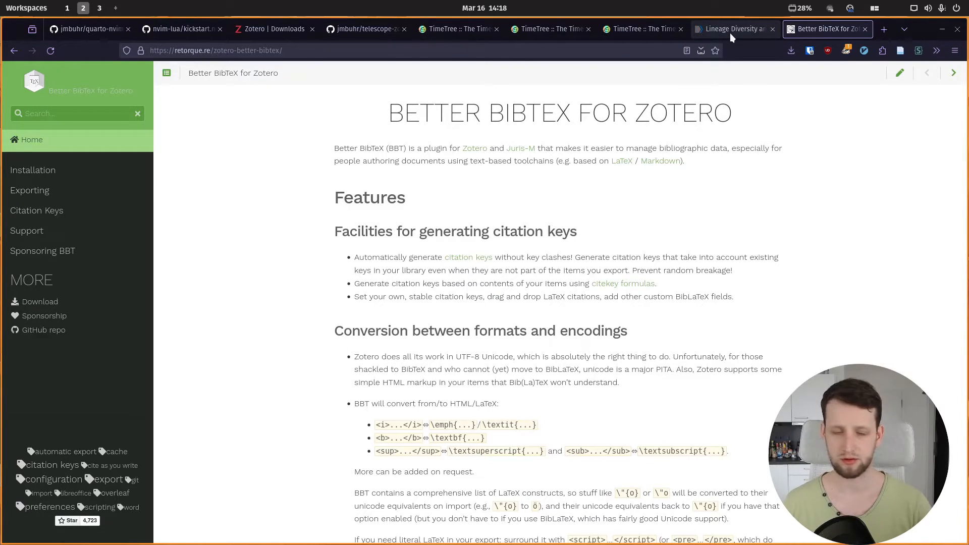
pyautogui.moveTo(733, 29)
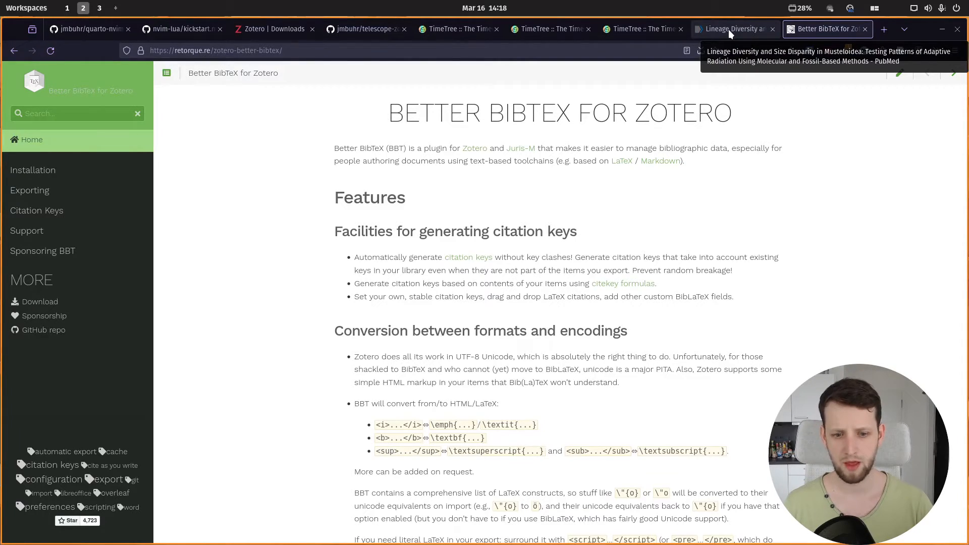
pyautogui.click(99, 7)
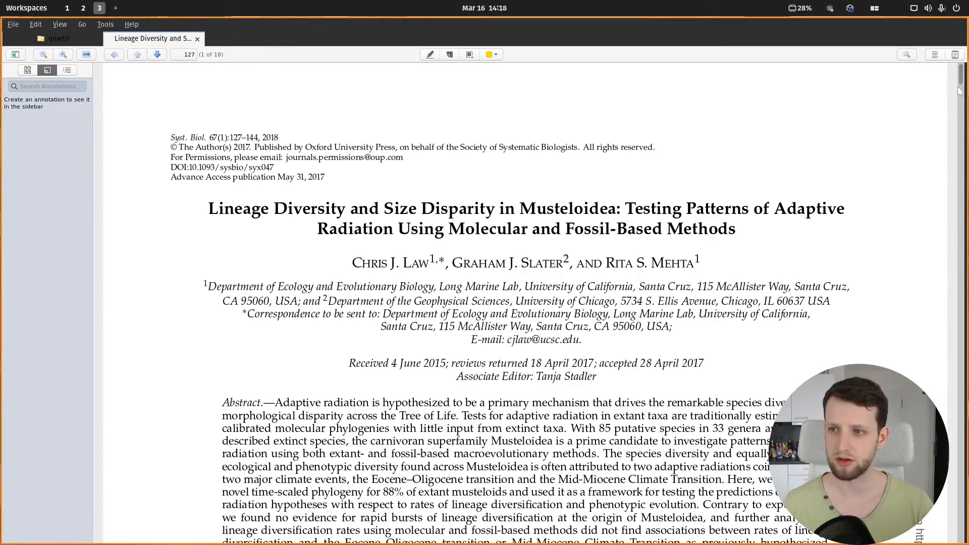
# Scroll through the Musteloidea article PDF down to the mustelid phylogeny figure
pyautogui.click(156, 54)
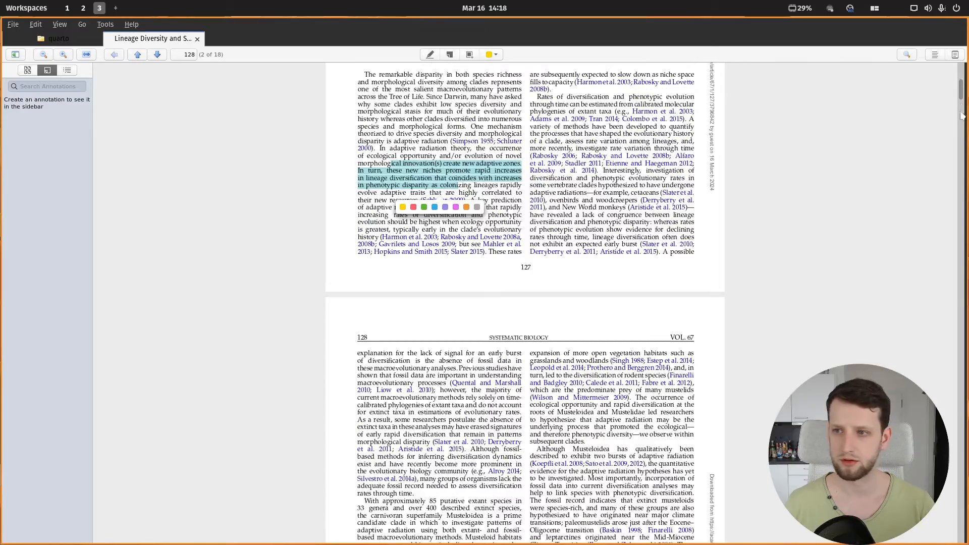
pyautogui.scroll(3)
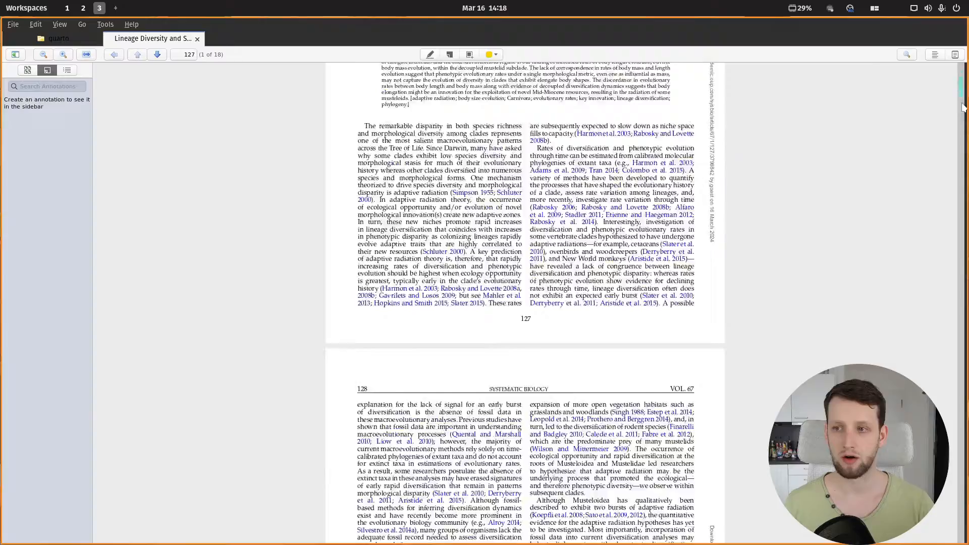
pyautogui.scroll(-3)
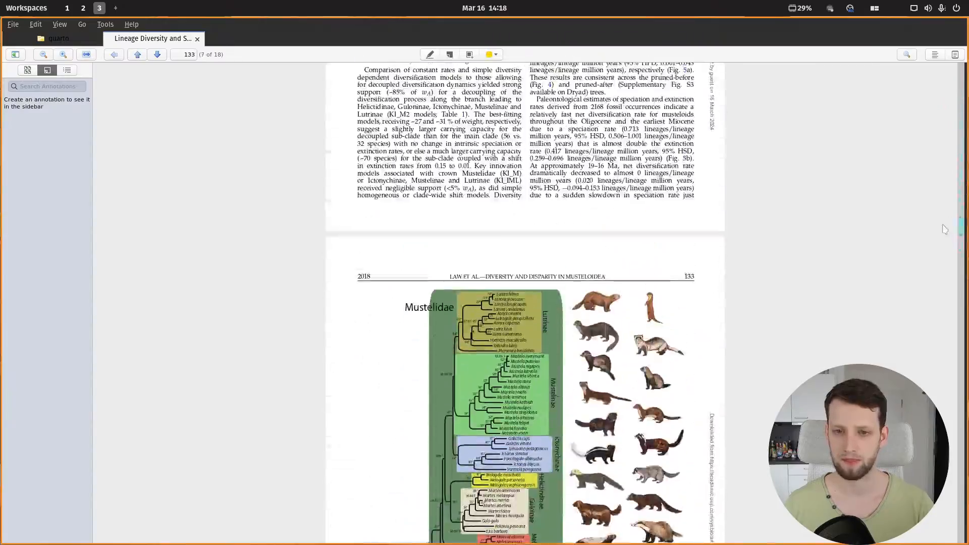
pyautogui.scroll(-3)
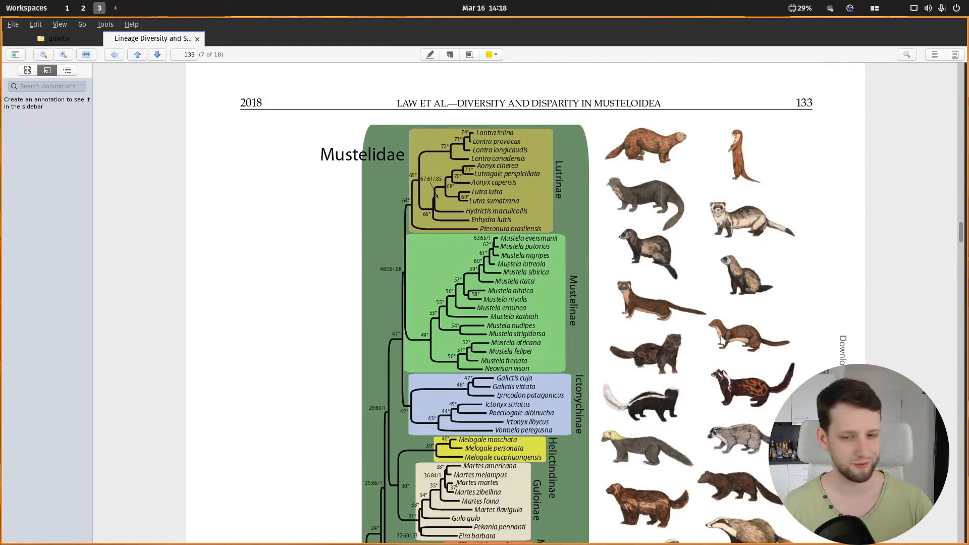
pyautogui.scroll(-3)
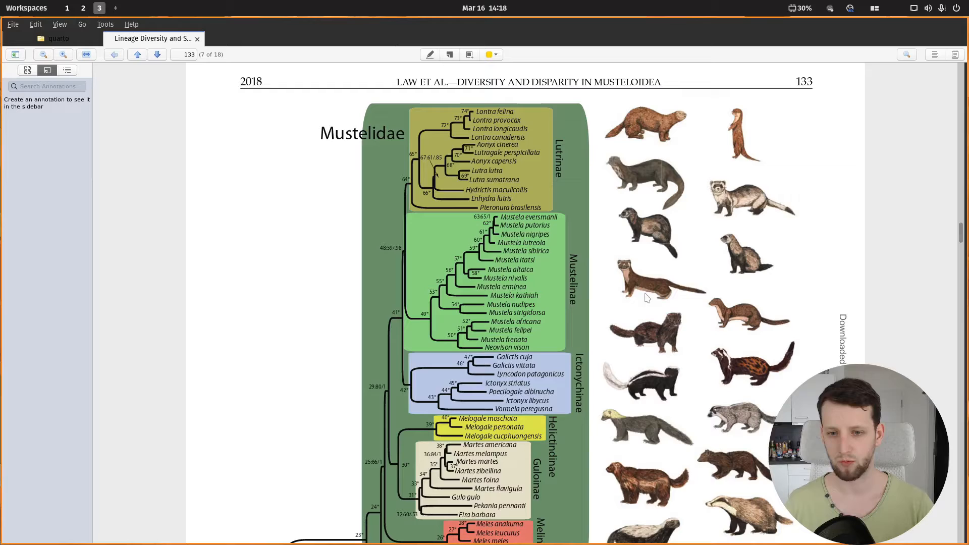
pyautogui.scroll(-3)
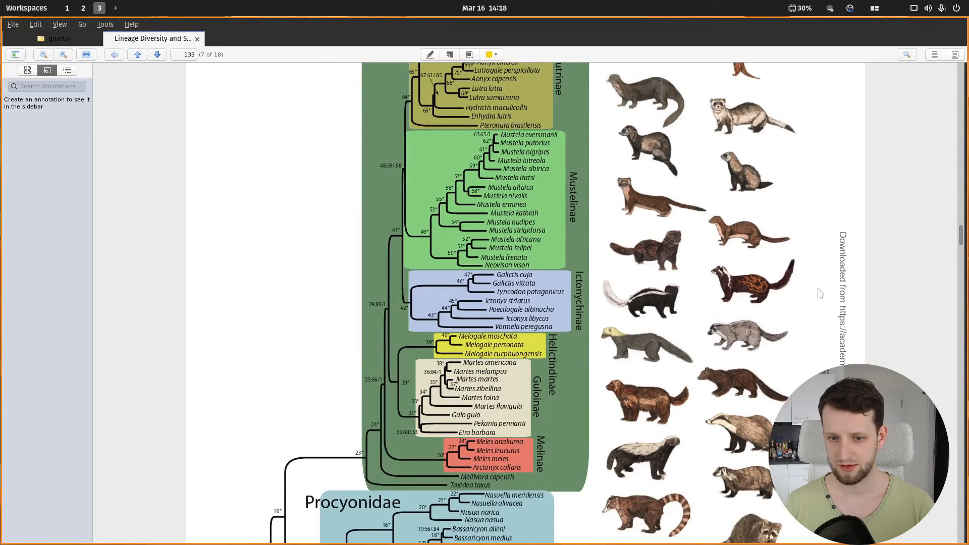
pyautogui.scroll(-3)
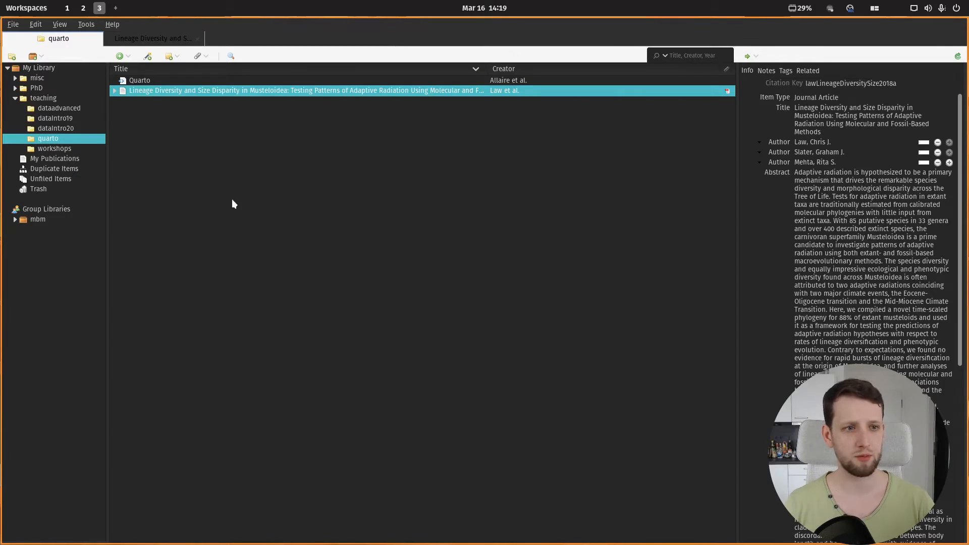
pyautogui.moveTo(223, 114)
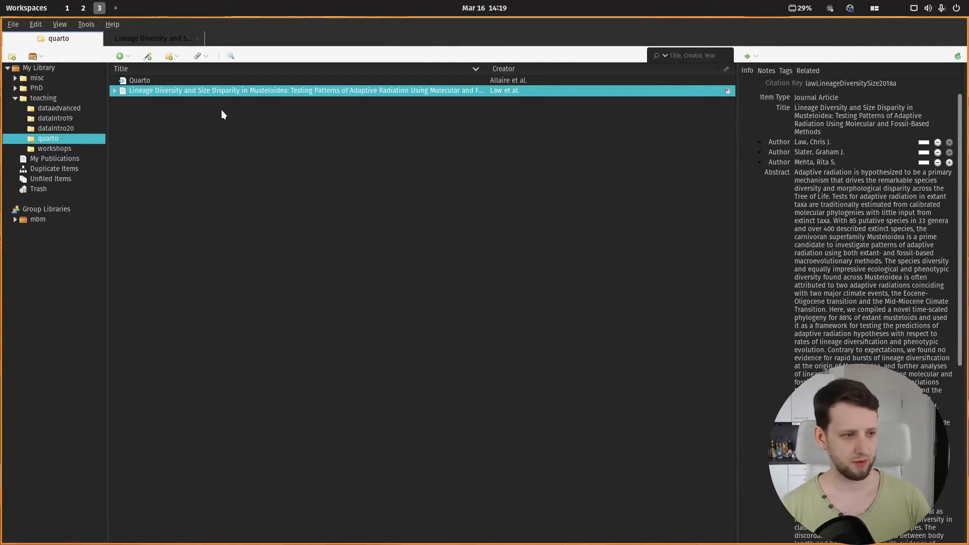
# Copy the Lineage Diversity item, undo the extra edits in references.bib and index.qmd, then return to Firefox
pyautogui.press('ctrl+c')
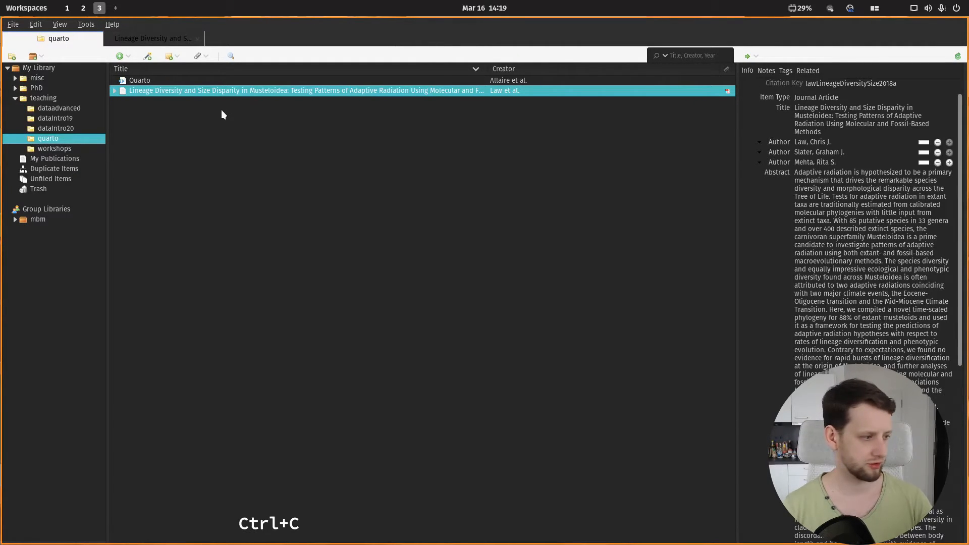
pyautogui.click(67, 7)
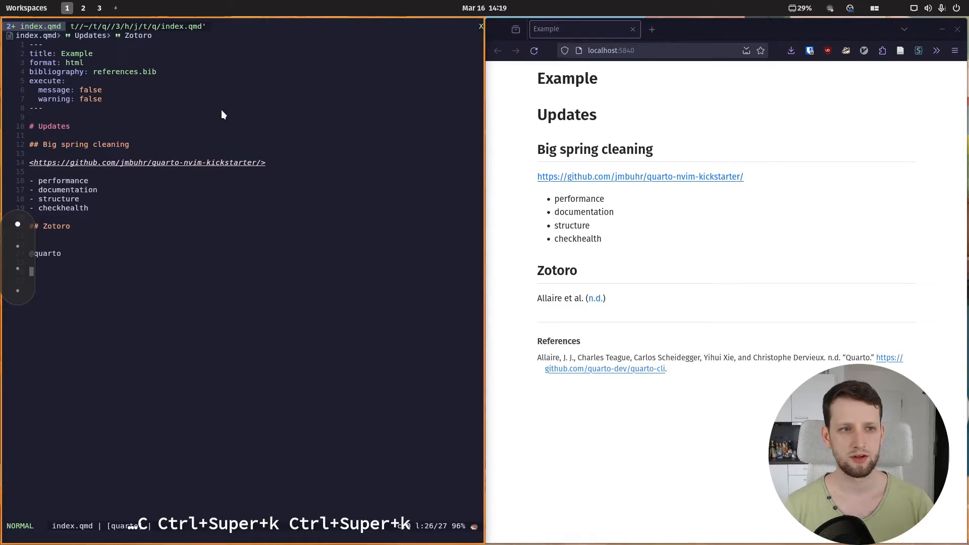
pyautogui.press('Escape')
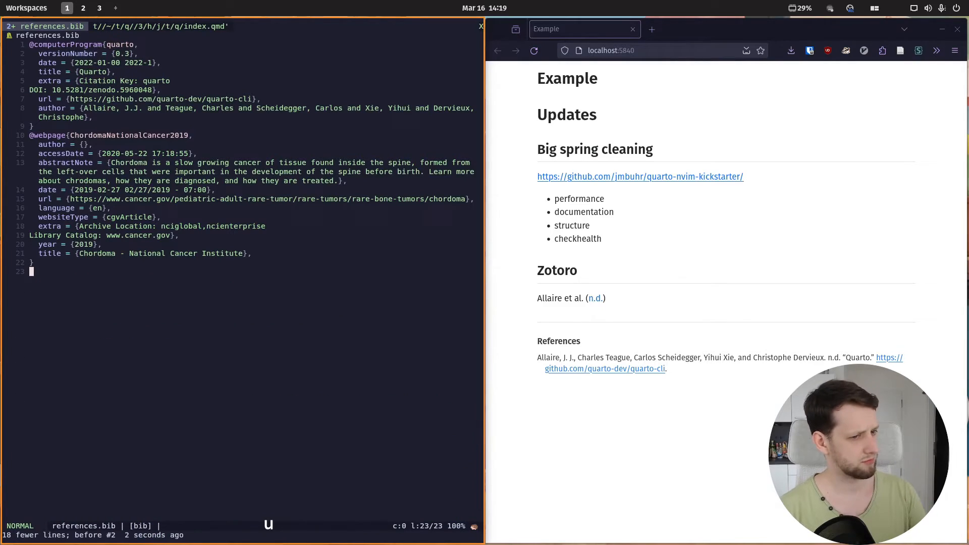
pyautogui.press('ctrl+6')
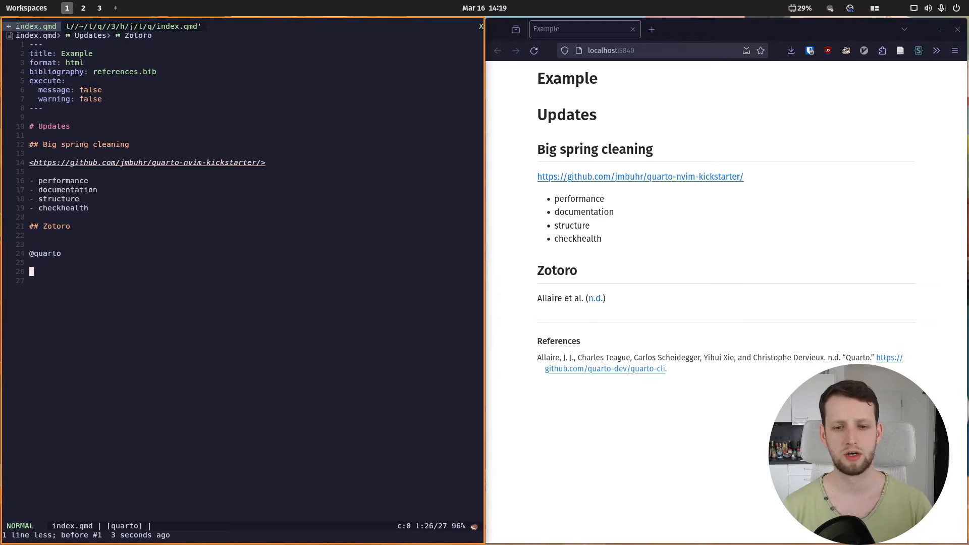
pyautogui.moveTo(424, 8)
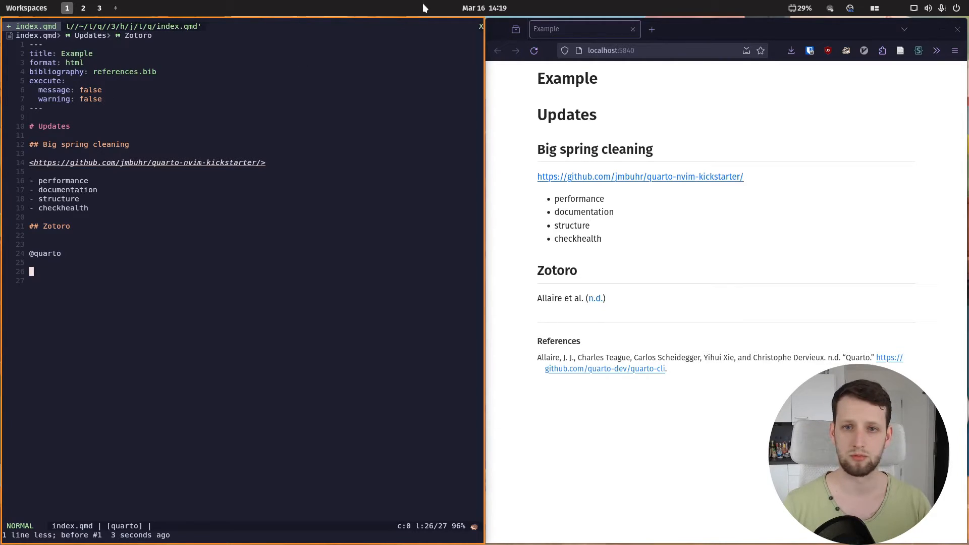
pyautogui.click(83, 7)
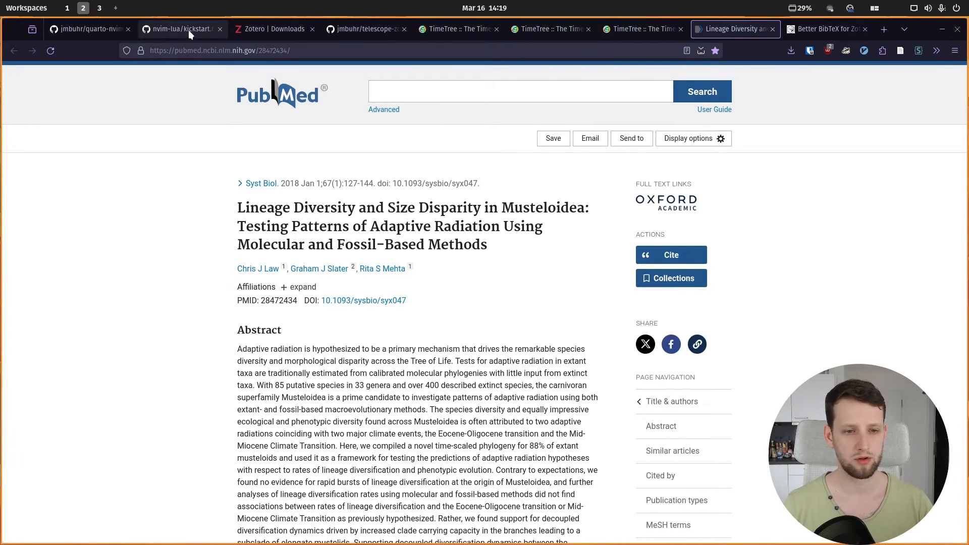
pyautogui.click(180, 30)
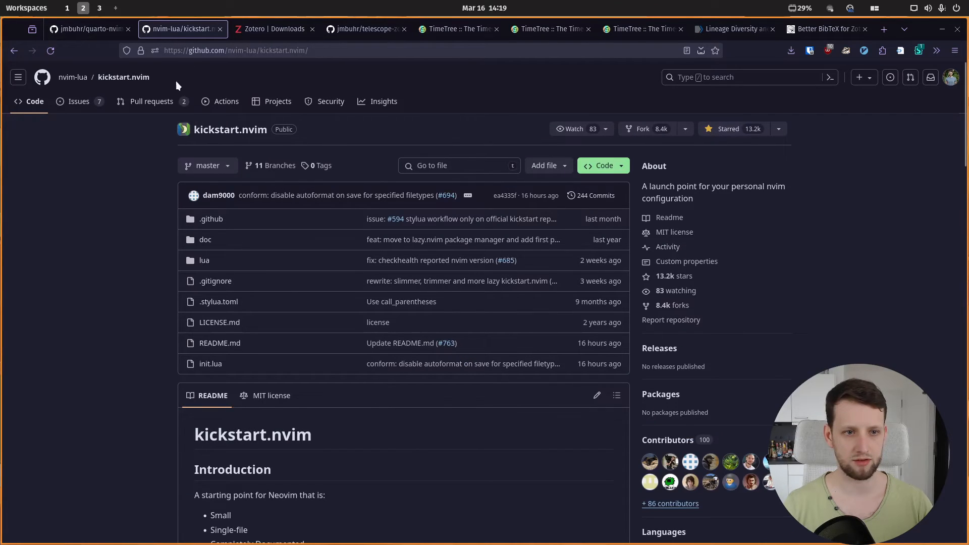
pyautogui.click(364, 29)
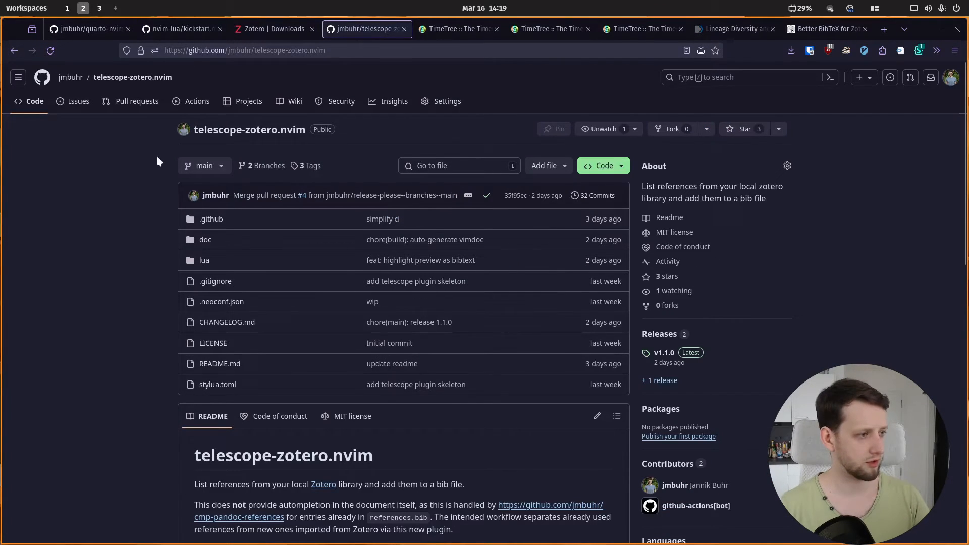
pyautogui.moveTo(124, 195)
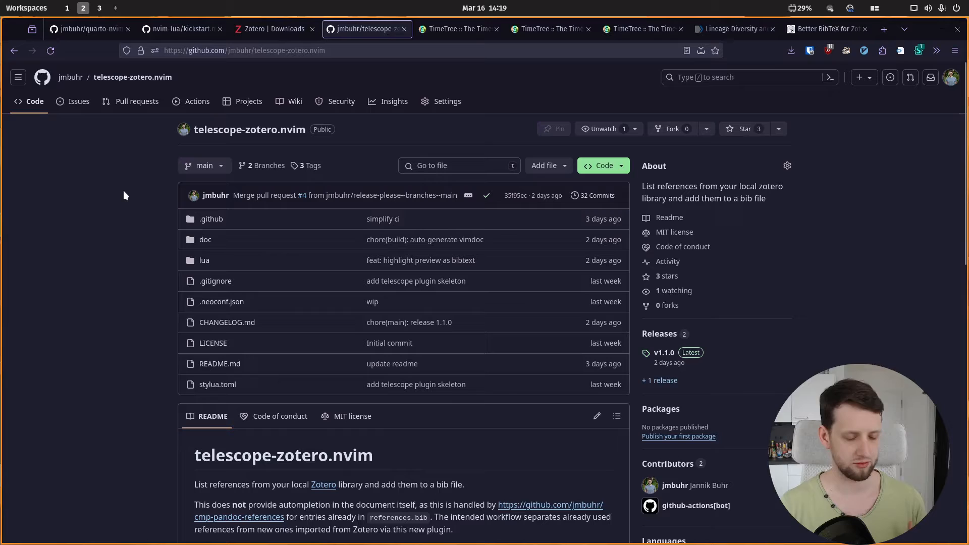
pyautogui.click(115, 8)
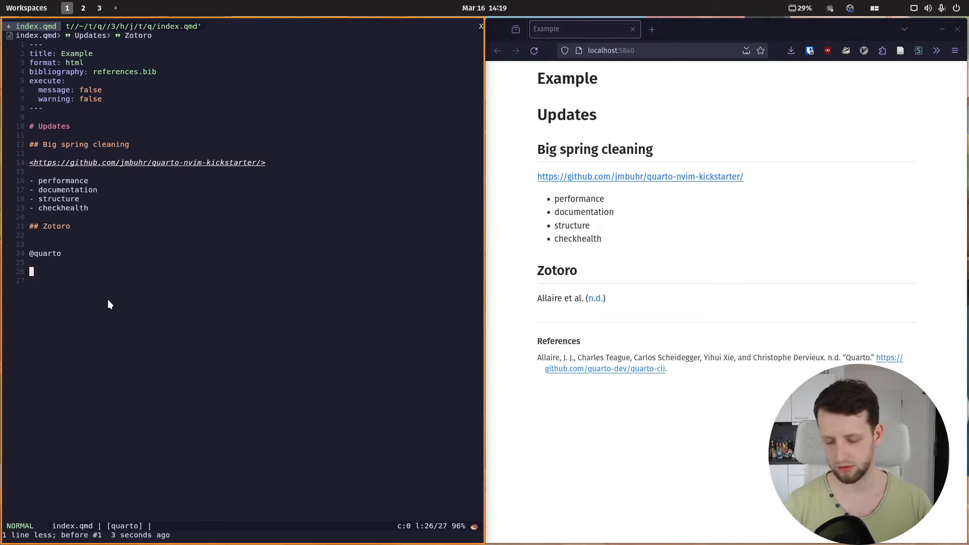
pyautogui.write('Telescope zo')
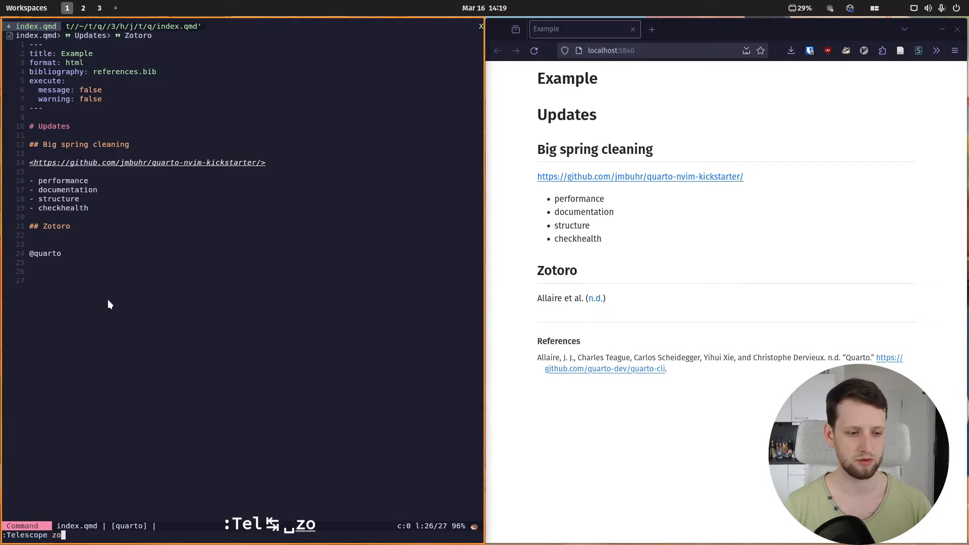
pyautogui.press('Escape')
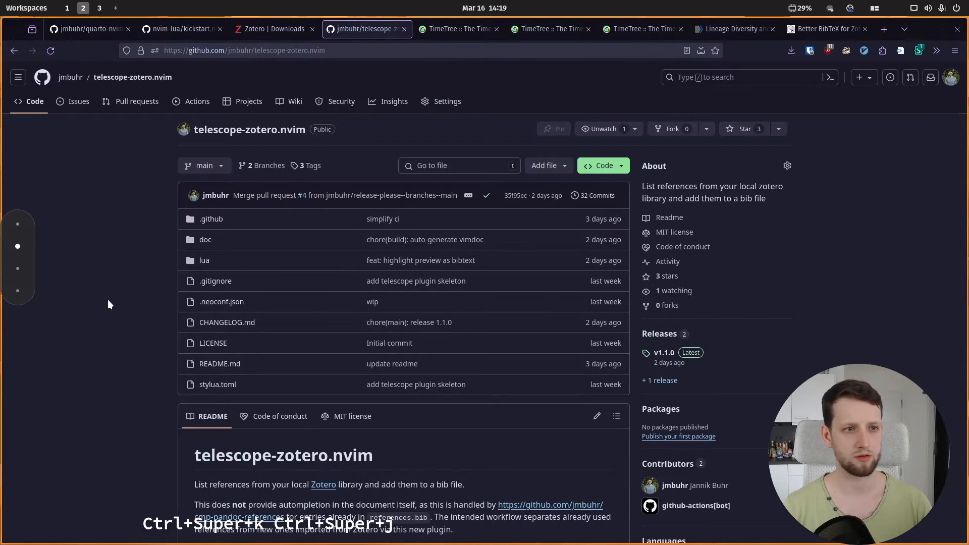
pyautogui.click(90, 28)
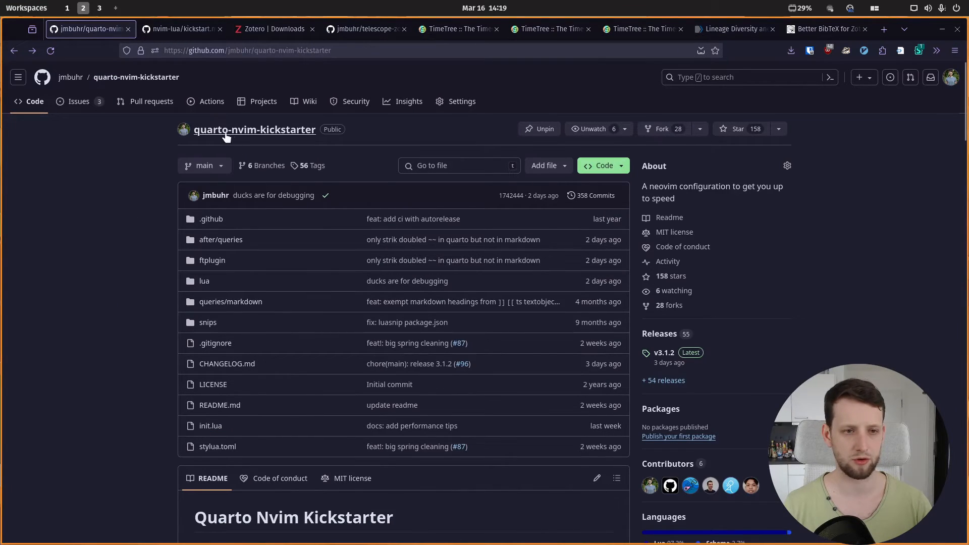
pyautogui.moveTo(287, 43)
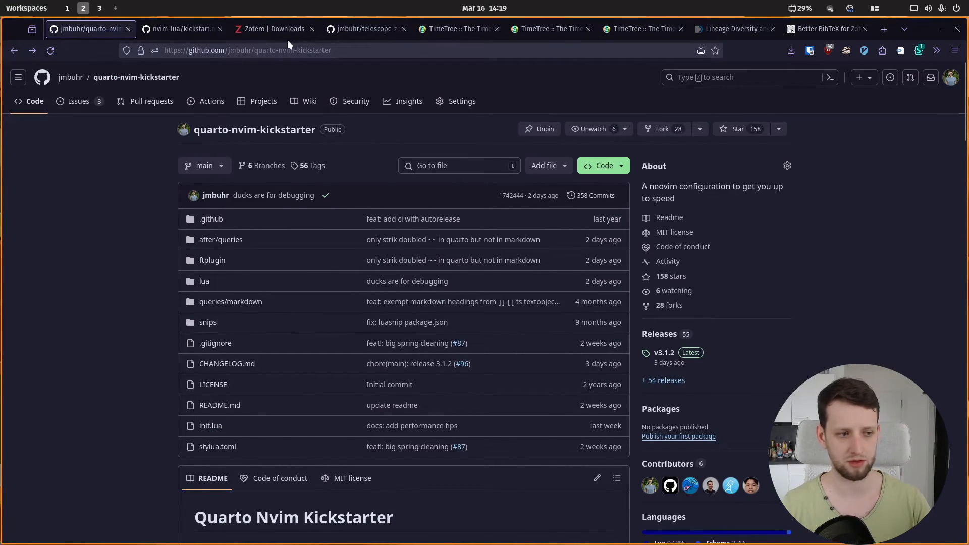
pyautogui.click(116, 8)
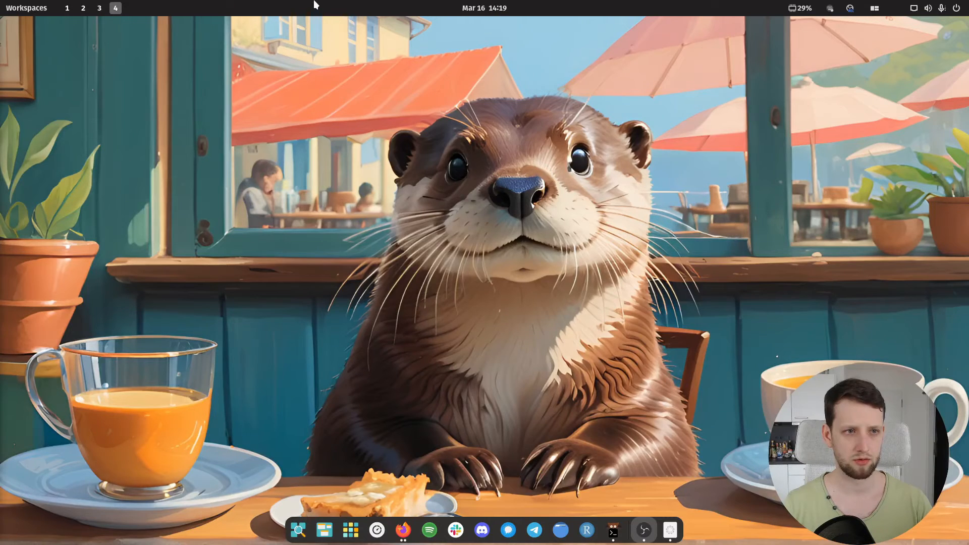
pyautogui.click(67, 7)
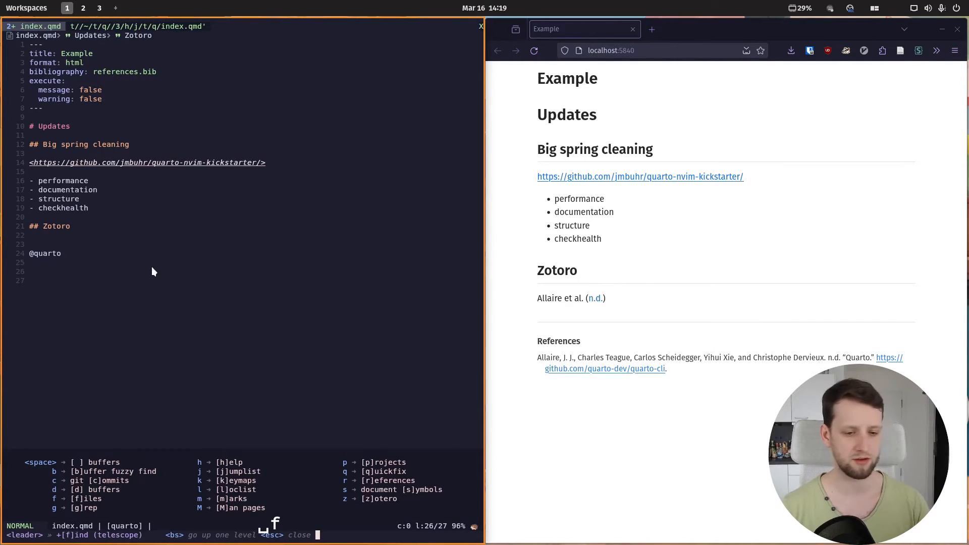
pyautogui.press('z')
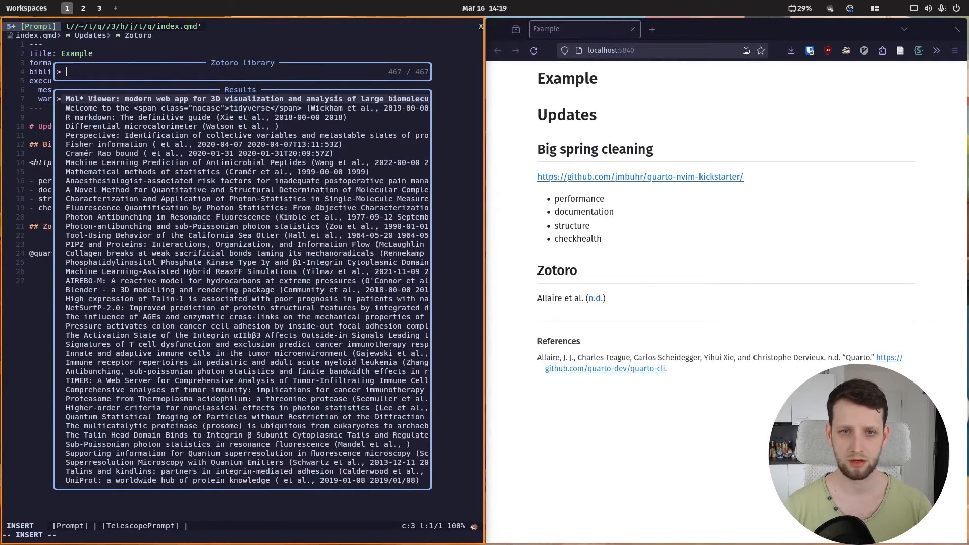
pyautogui.press('Super+m')
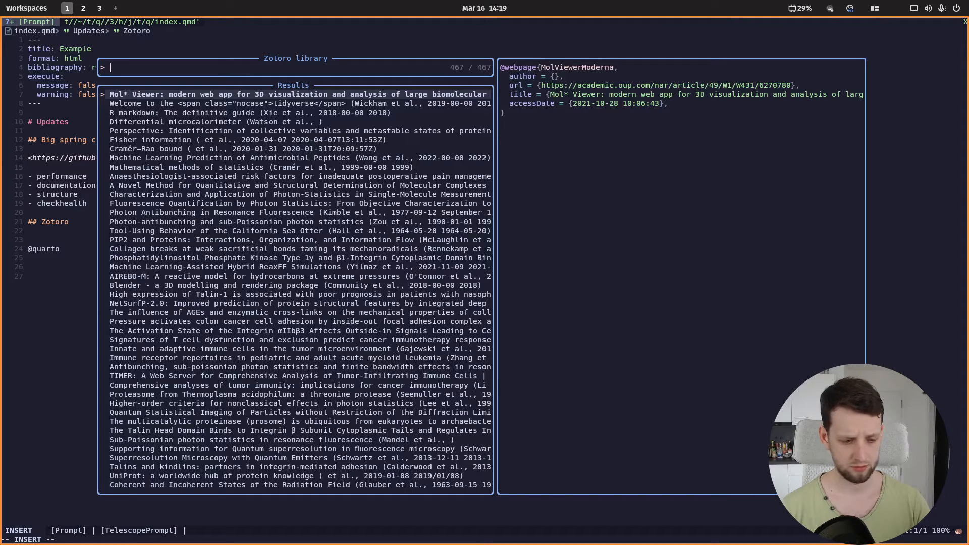
pyautogui.write('lineage')
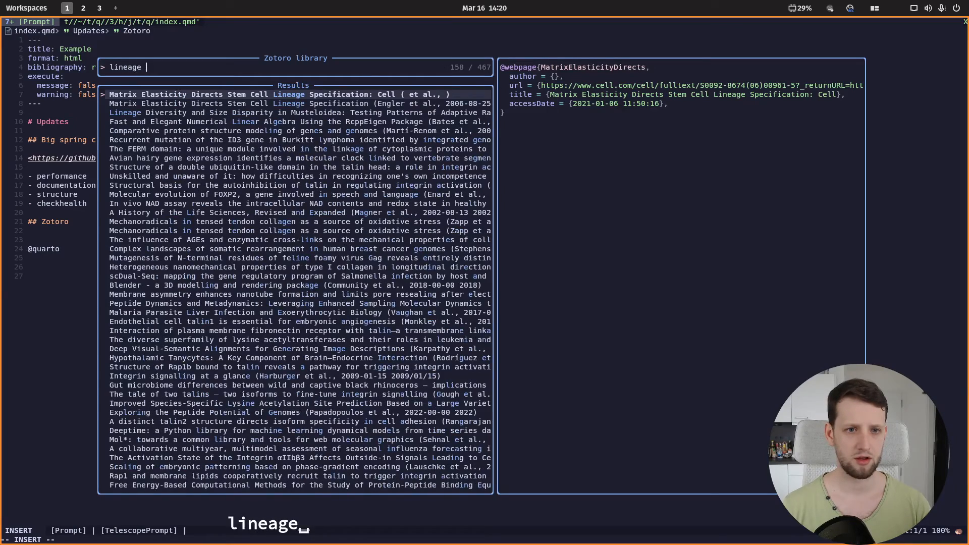
pyautogui.write('and')
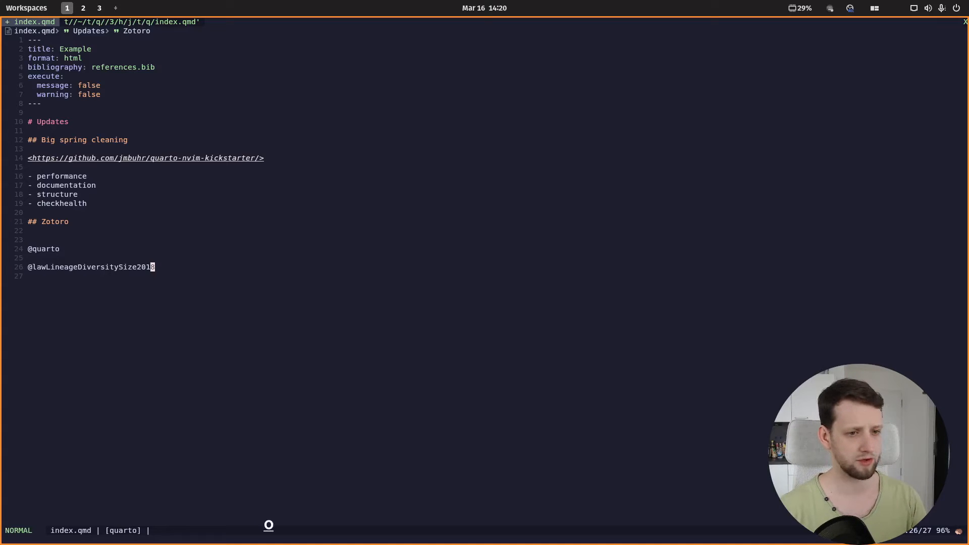
# Tidy the line after the new citation, write index.qmd, and view the rendered page
pyautogui.press('ctrl+6')
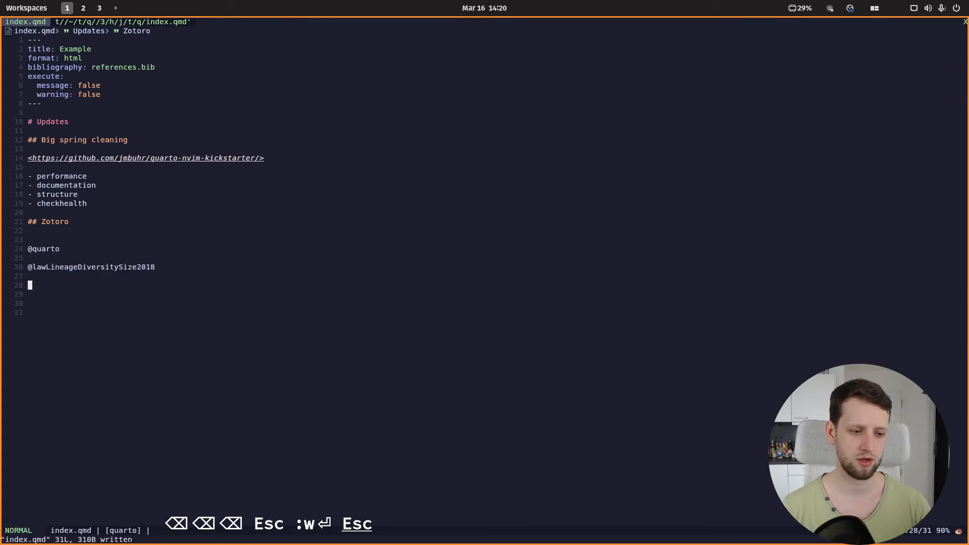
pyautogui.click(83, 7)
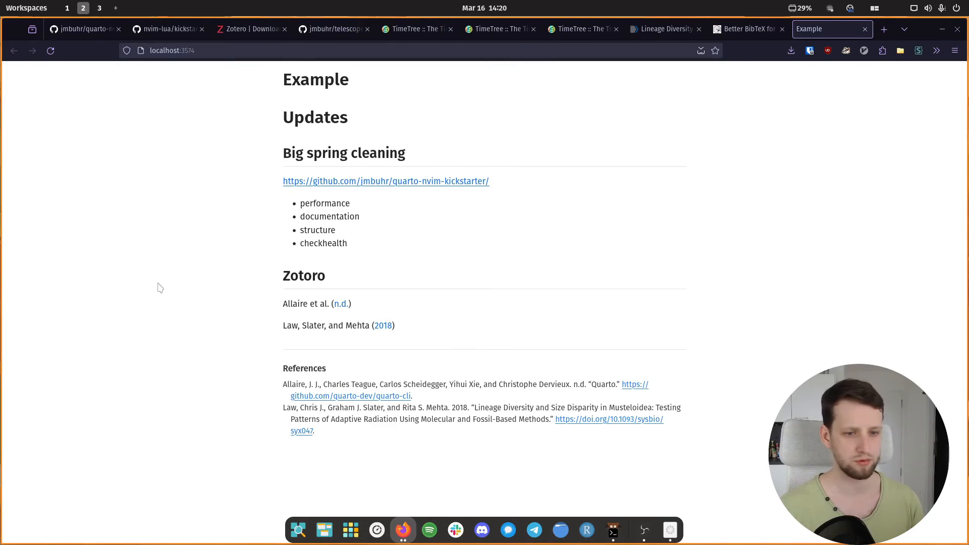
pyautogui.moveTo(601, 302)
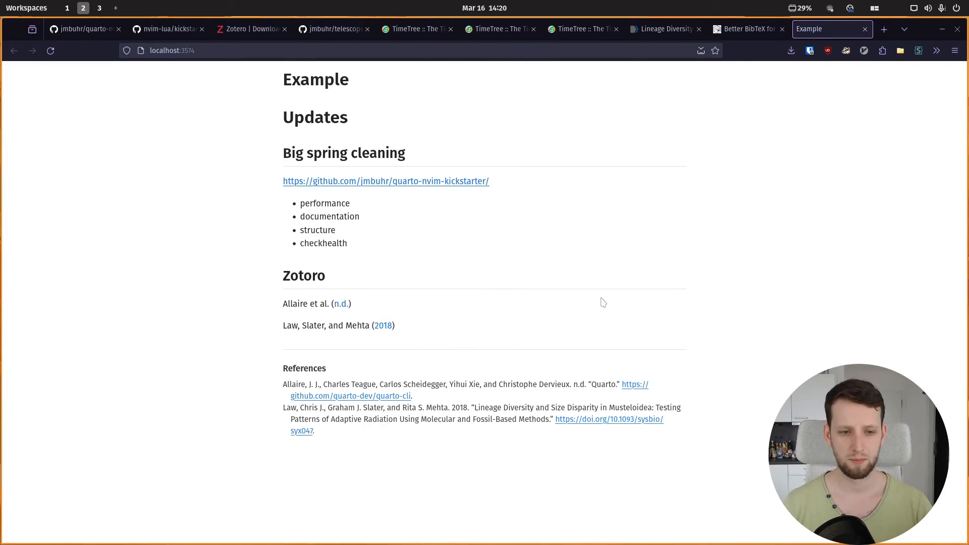
pyautogui.moveTo(424, 328)
pyautogui.write(':w')
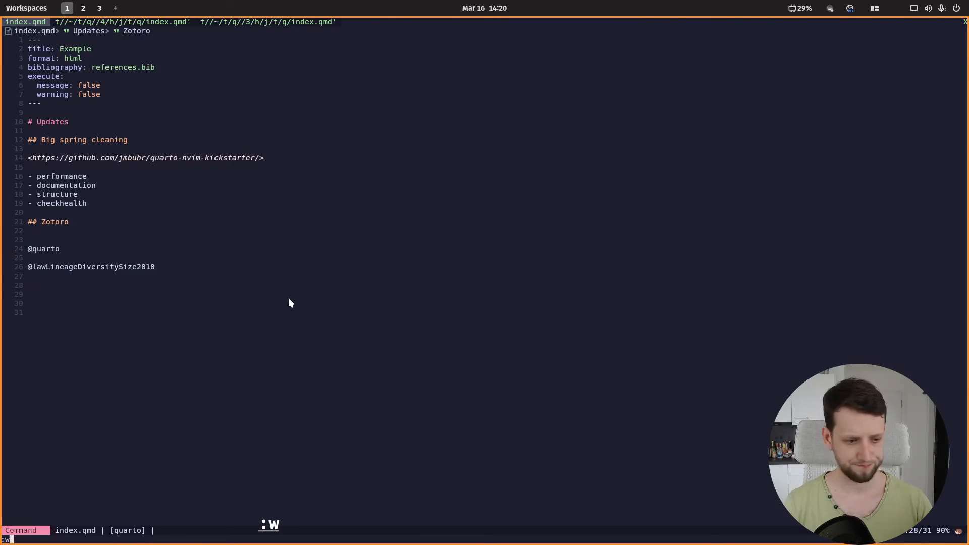
pyautogui.press('Return')
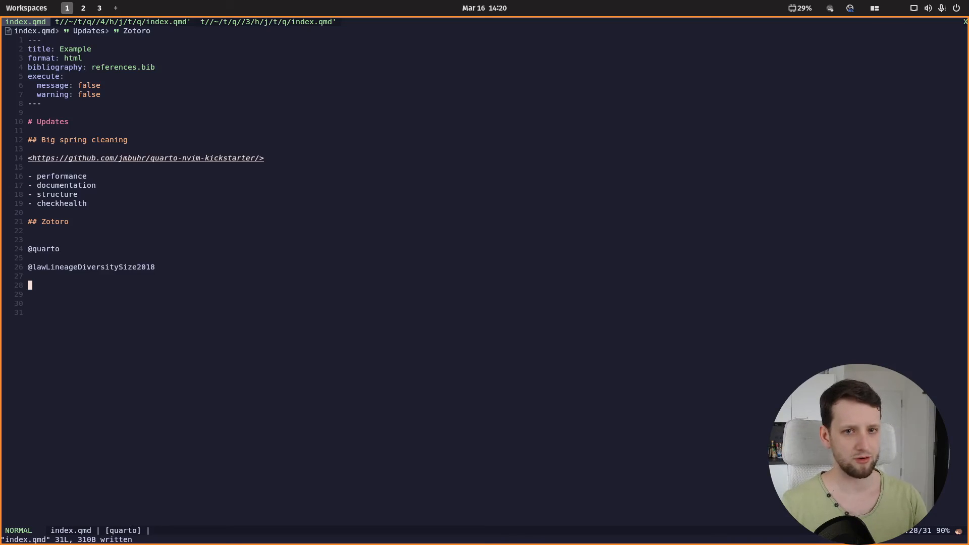
pyautogui.moveTo(390, 61)
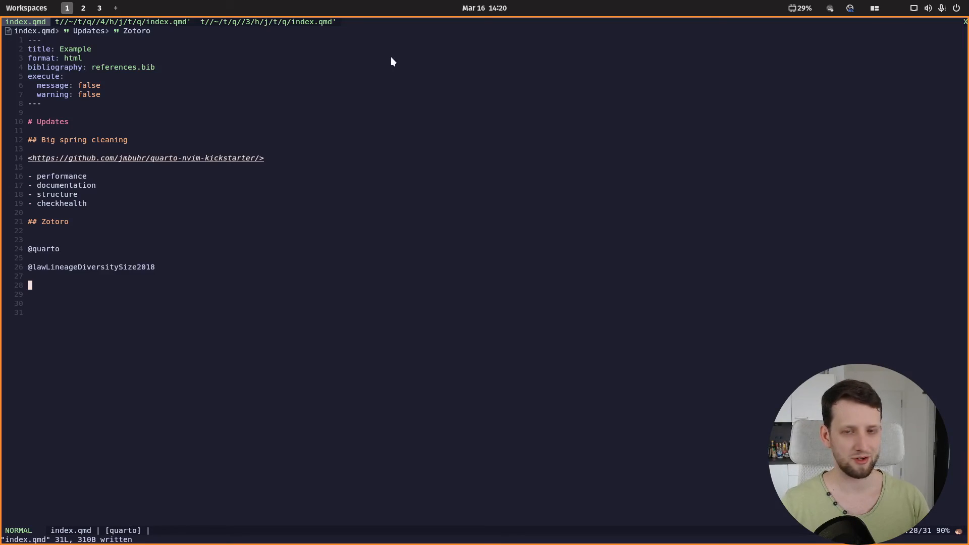